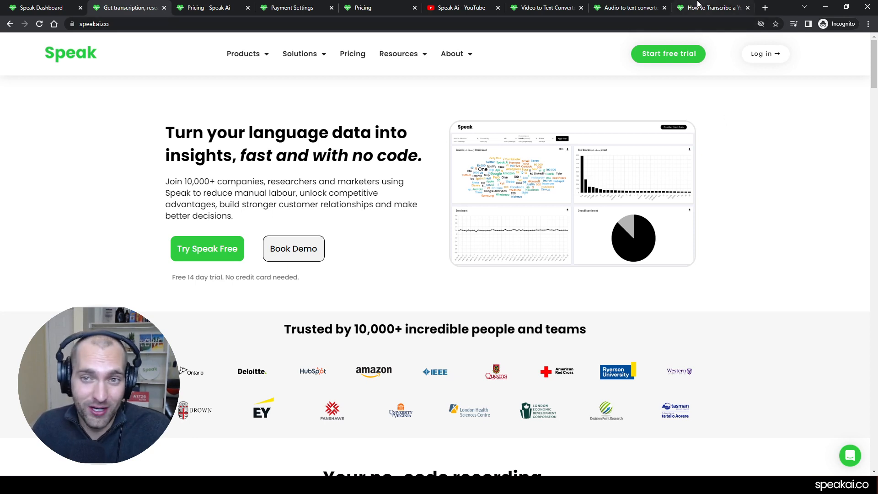
- Read through the guide on transcribing YouTube videos
left_click(711, 8)
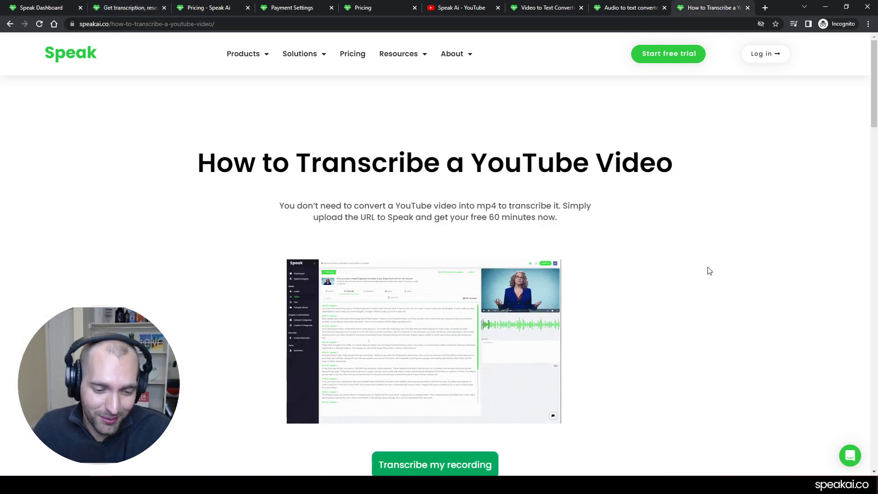
scroll("down", 3)
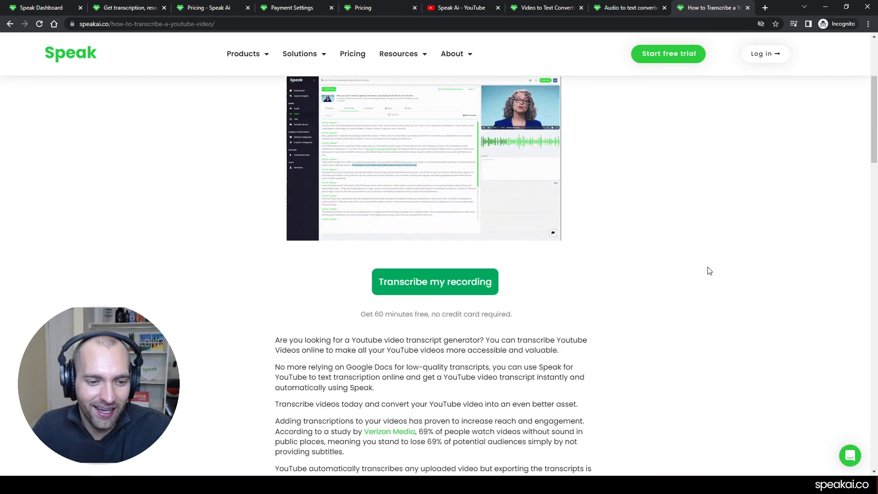
scroll("down", 3)
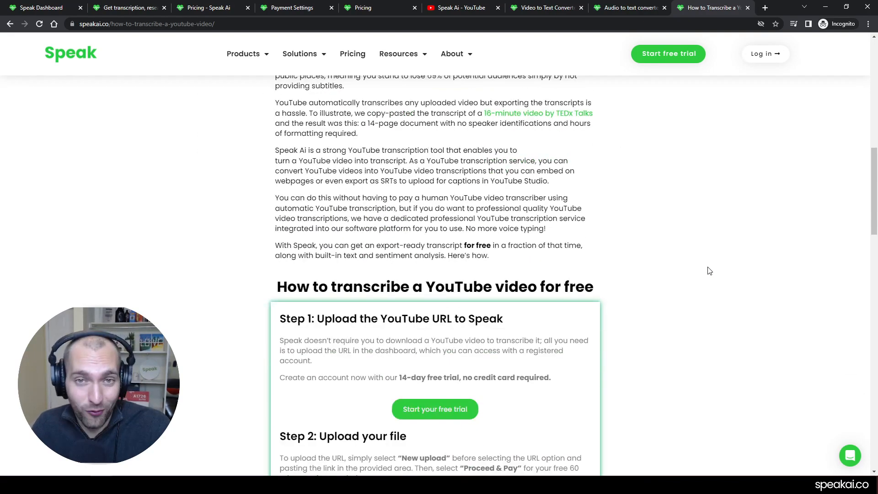
mouse_move(709, 287)
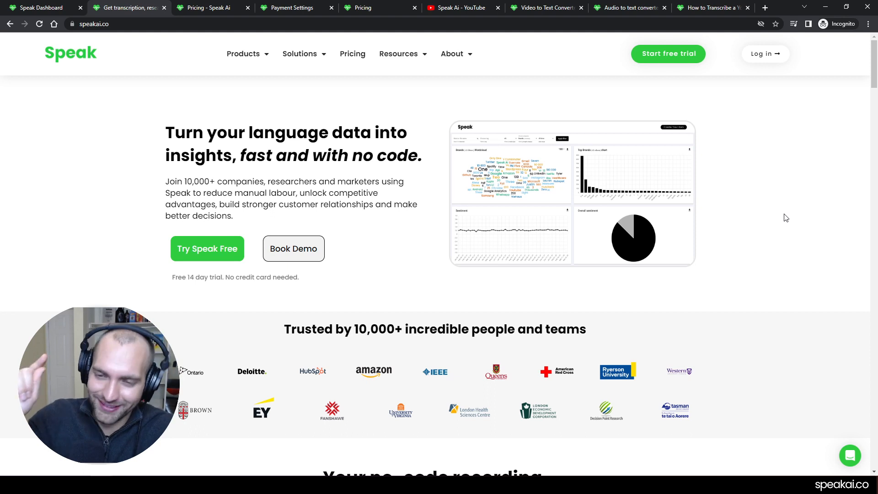
mouse_move(706, 183)
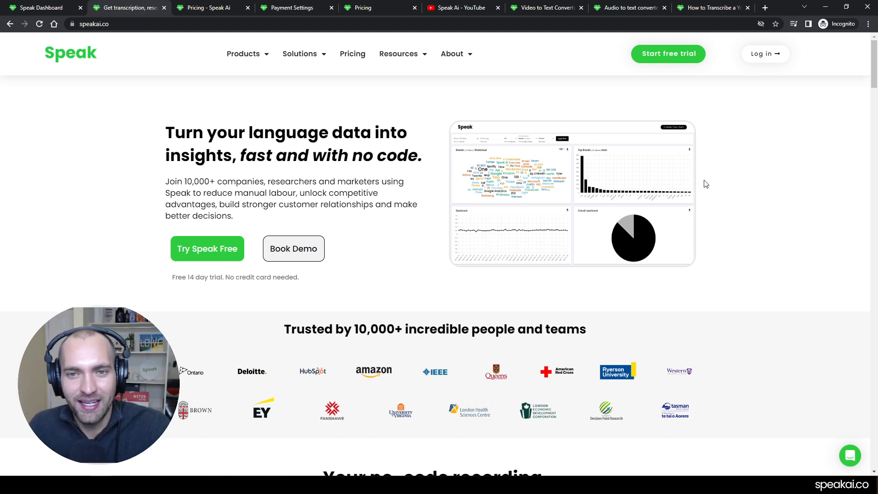
mouse_move(780, 181)
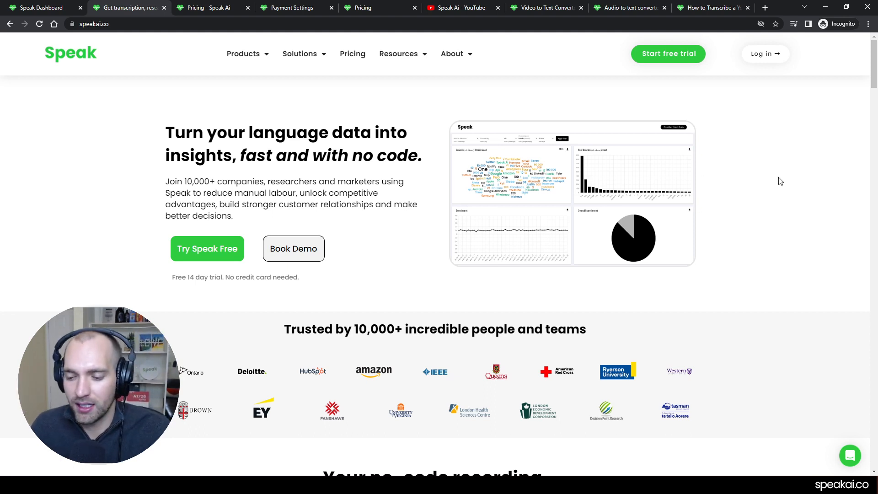
mouse_move(667, 54)
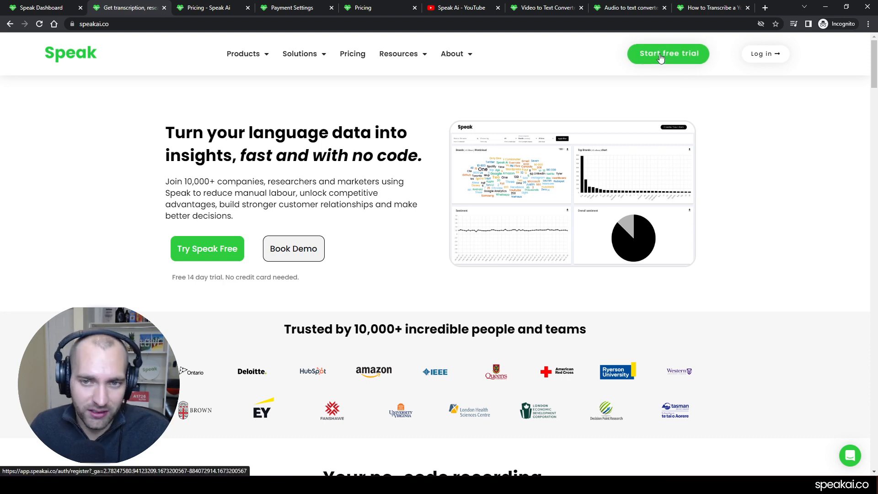
mouse_move(757, 172)
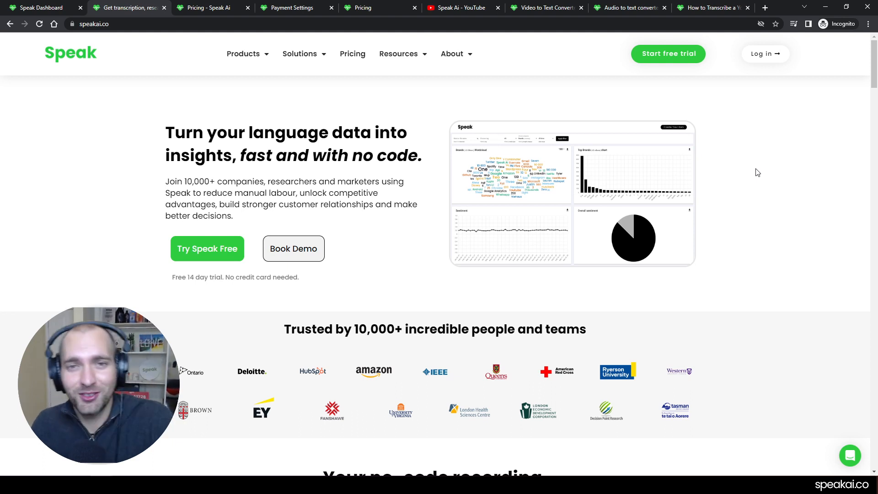
mouse_move(82, 155)
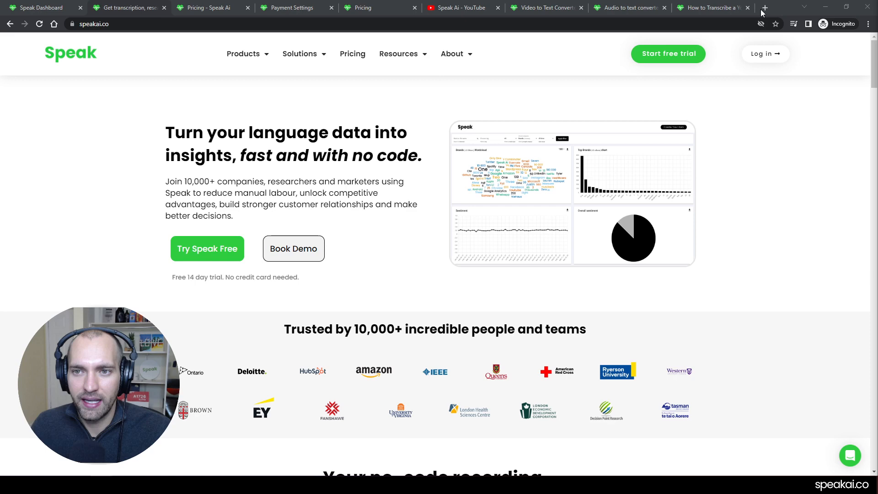
- Copy the Office Hours blooper video's URL from YouTube and return to the Speak dashboard
left_click(764, 8)
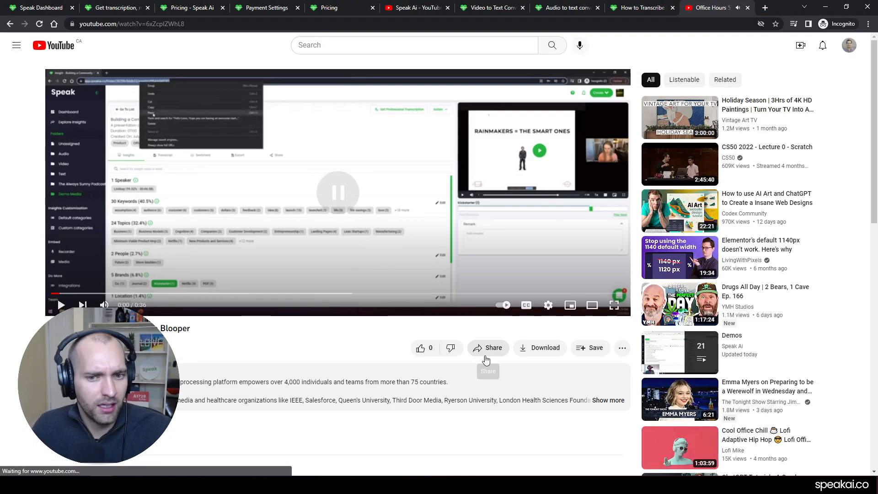
mouse_move(339, 372)
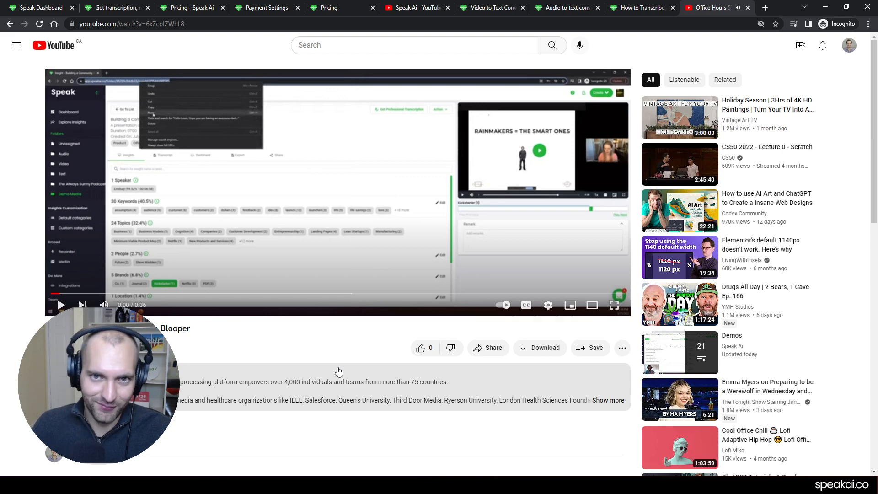
mouse_move(157, 99)
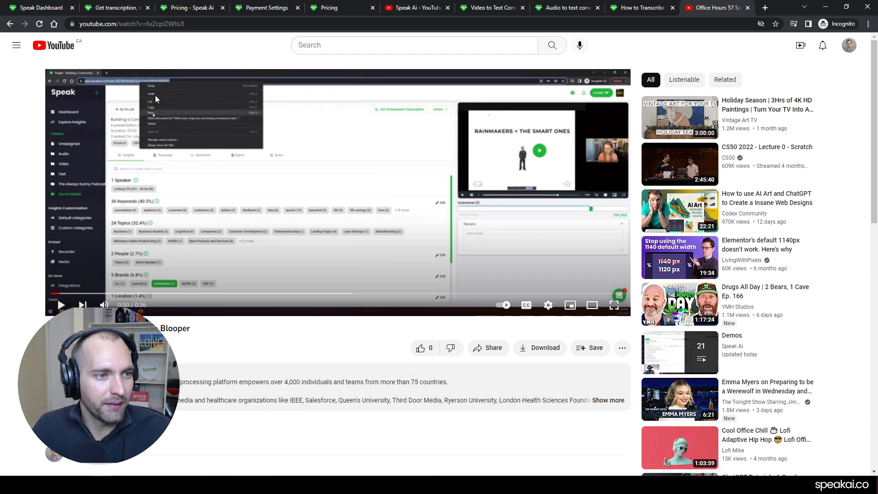
left_click(132, 23)
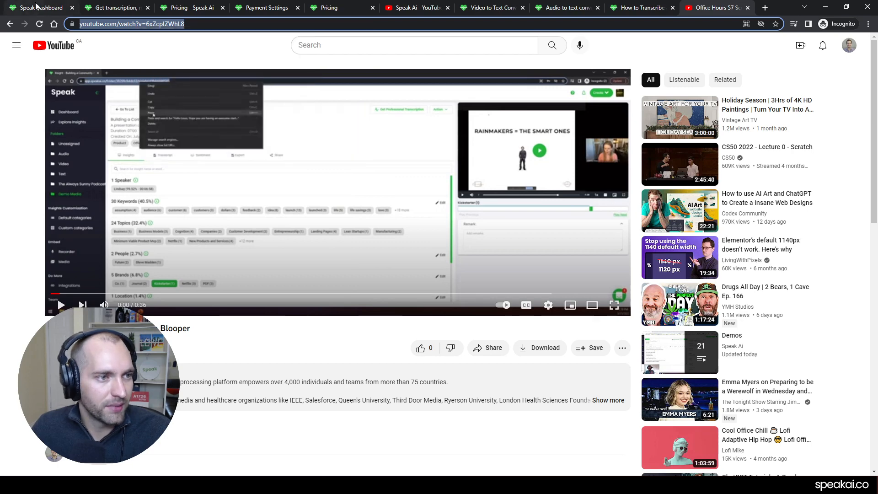
left_click(39, 8)
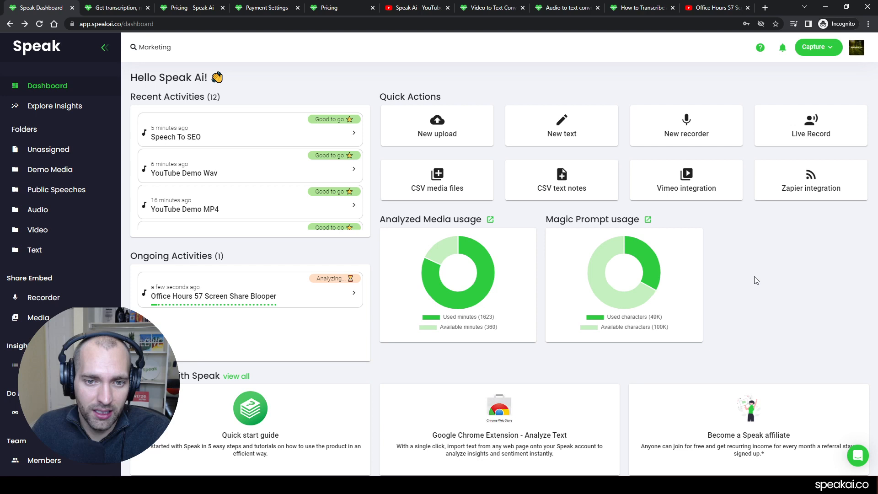
mouse_move(818, 47)
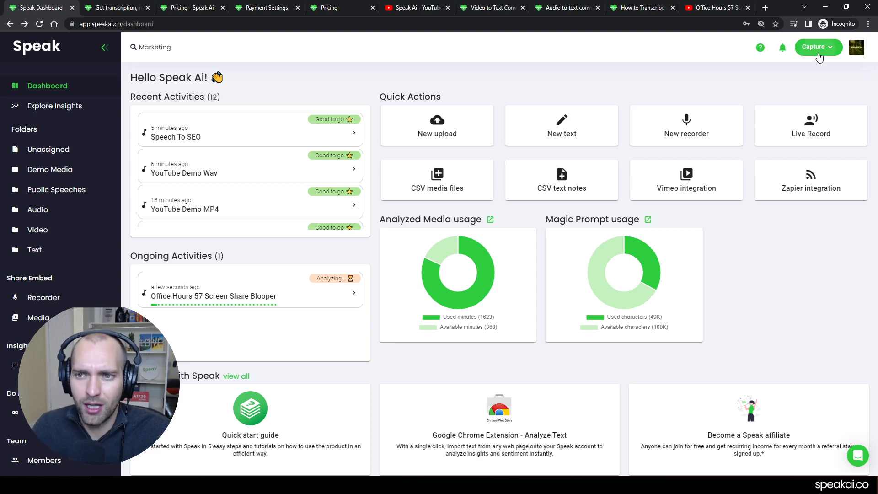
left_click(815, 47)
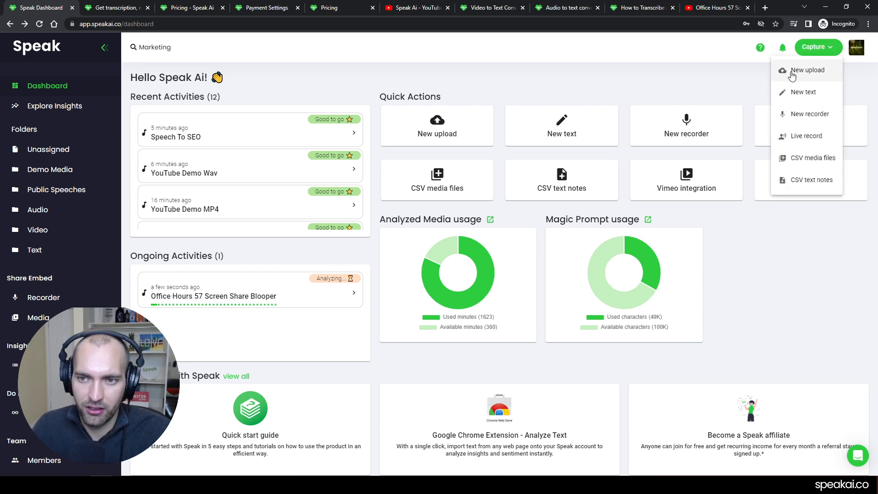
left_click(437, 126)
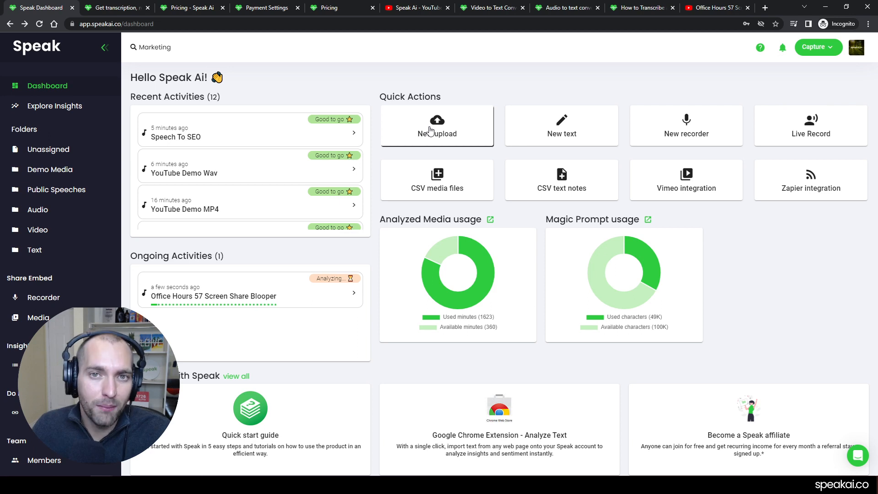
mouse_move(800, 274)
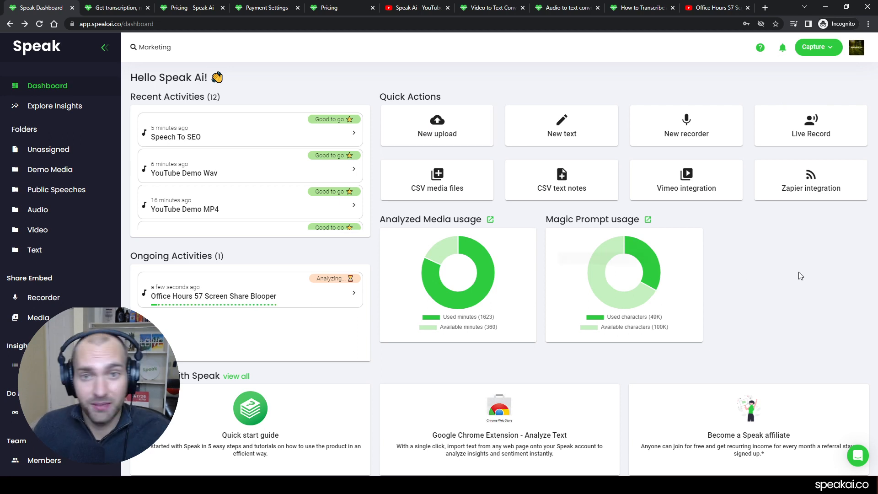
mouse_move(790, 195)
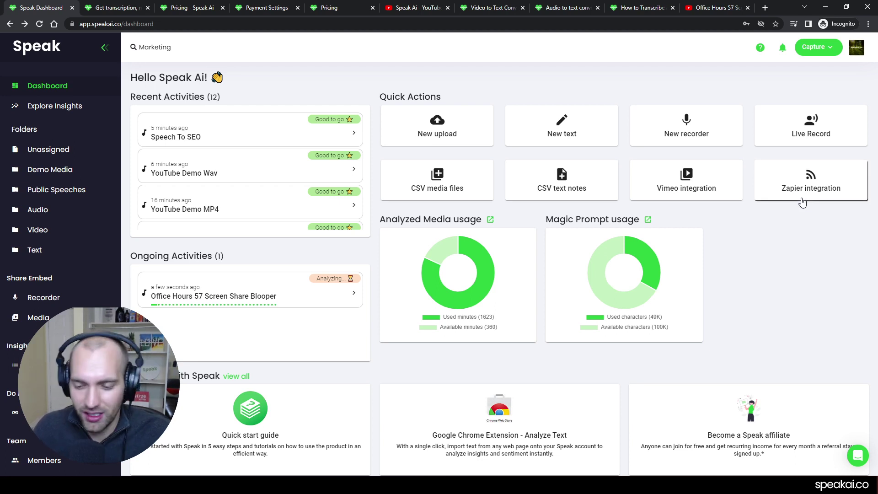
mouse_move(735, 317)
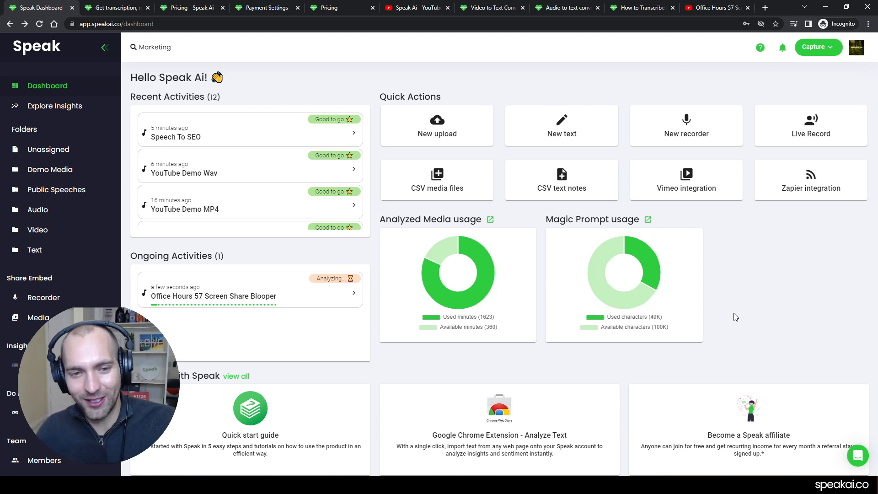
mouse_move(481, 98)
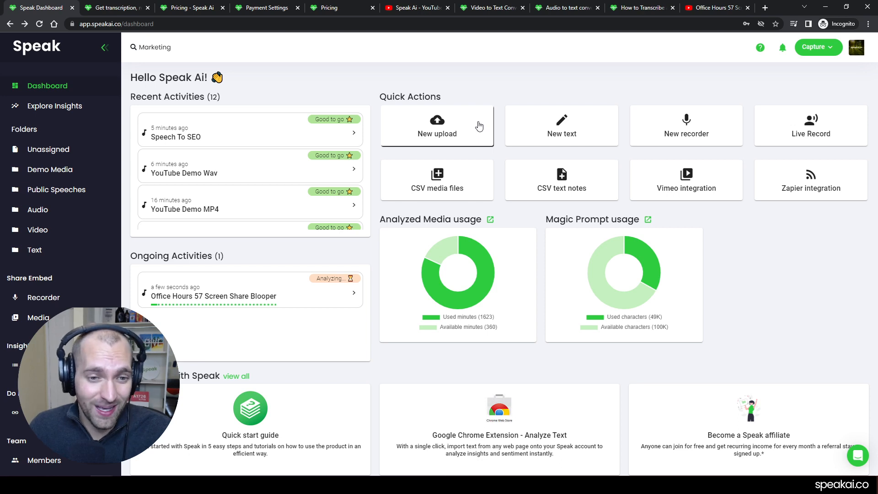
mouse_move(470, 121)
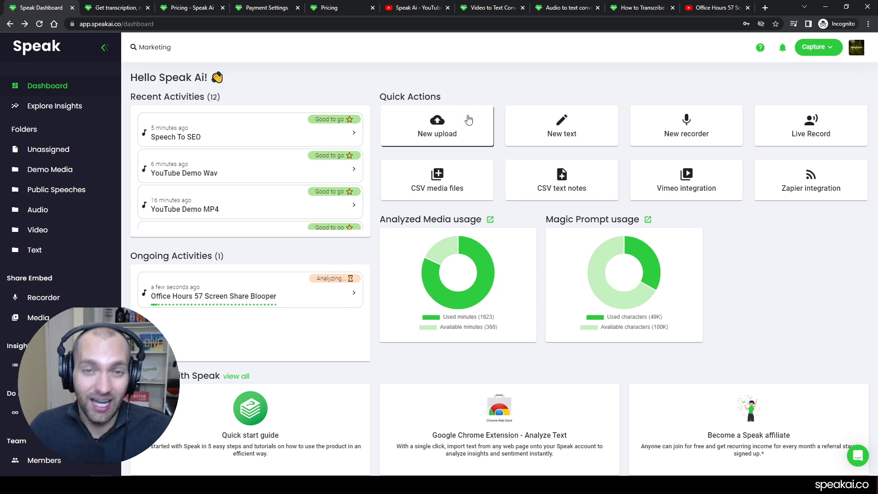
- Start a new upload by URL and enter the YouTube link ending in '&ab_channel=SpeakAi'
left_click(437, 125)
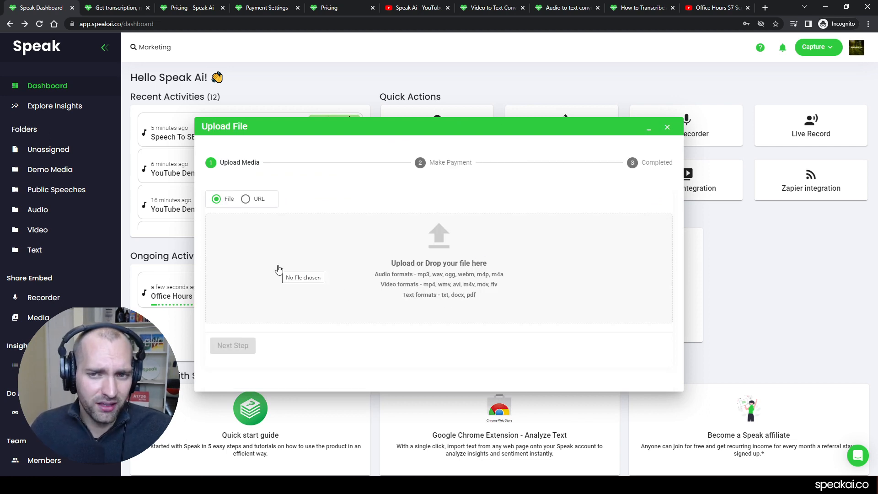
mouse_move(244, 239)
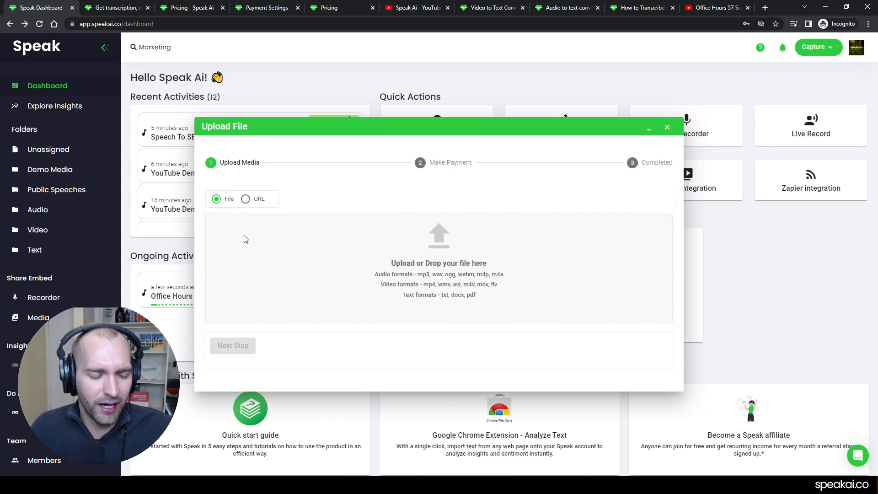
left_click(245, 199)
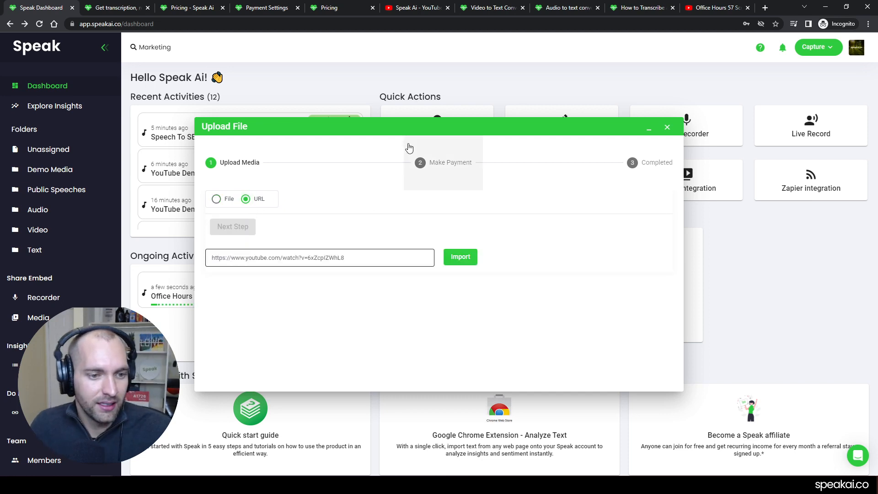
mouse_move(434, 297)
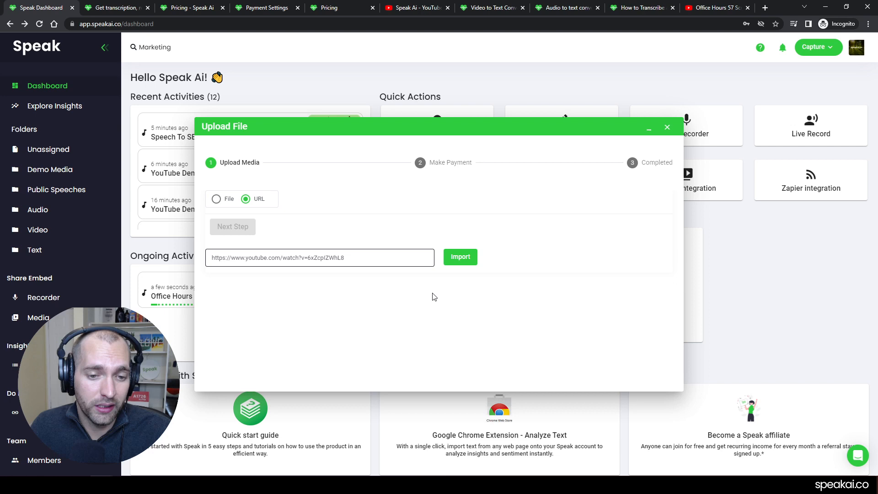
mouse_move(347, 261)
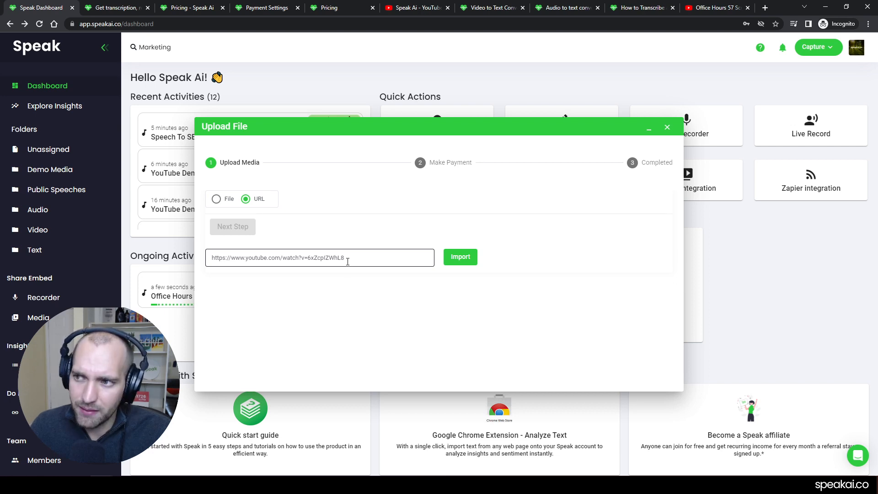
mouse_move(454, 262)
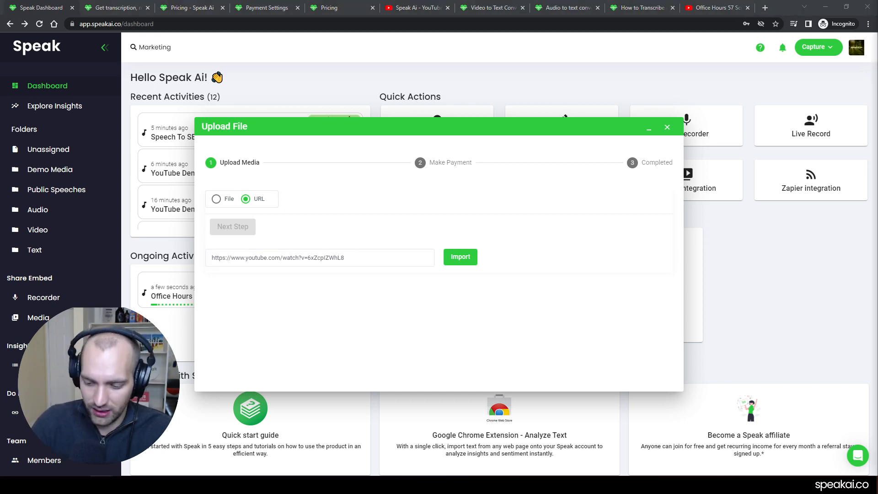
left_click(319, 257)
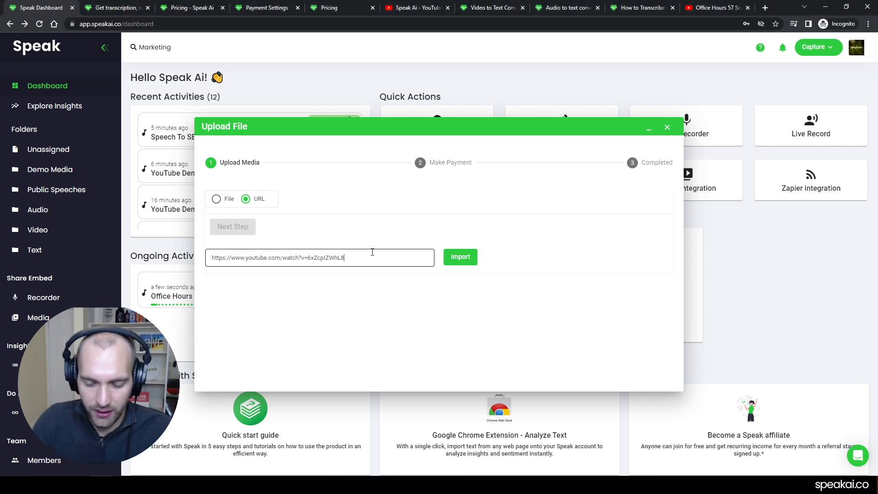
type("&ab_channel=SpeakAi")
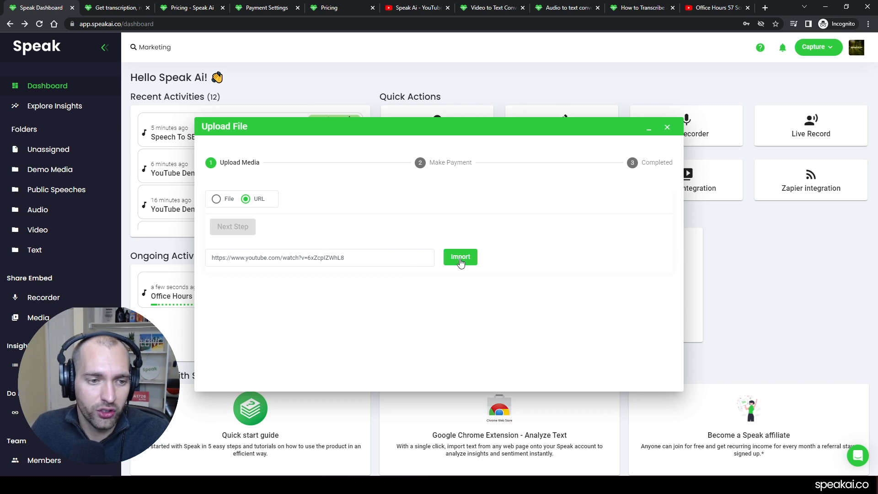
- Import the linked video, keep English as the language, and file it in the Demo Media folder
left_click(459, 257)
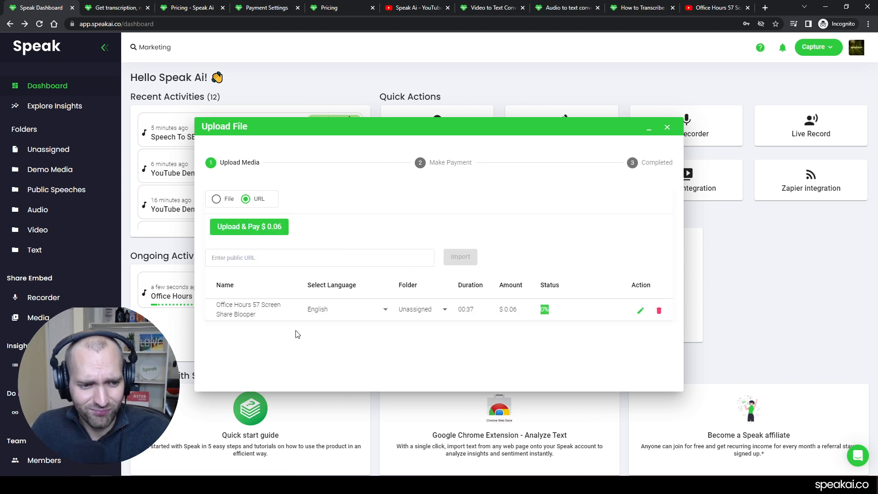
mouse_move(338, 314)
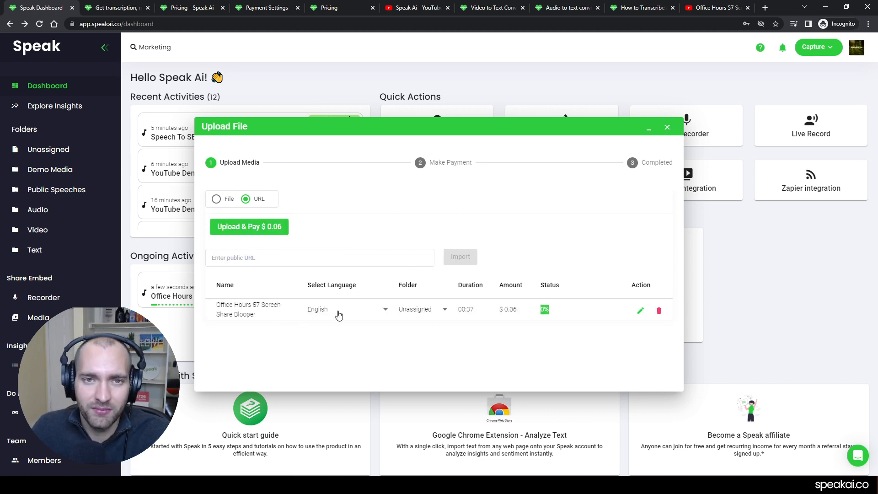
left_click(346, 309)
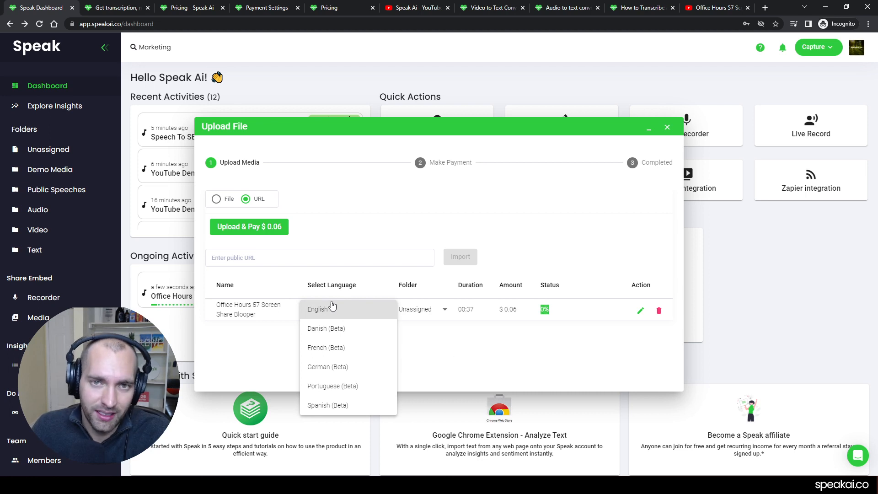
mouse_move(457, 346)
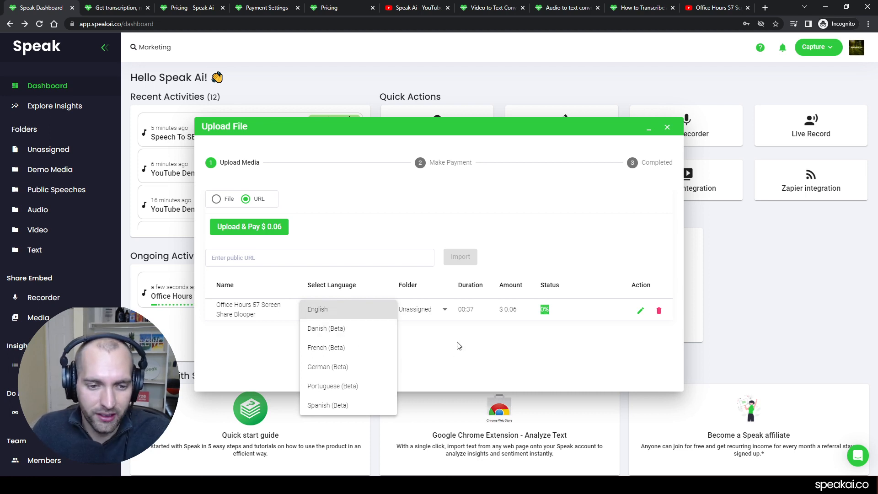
left_click(423, 309)
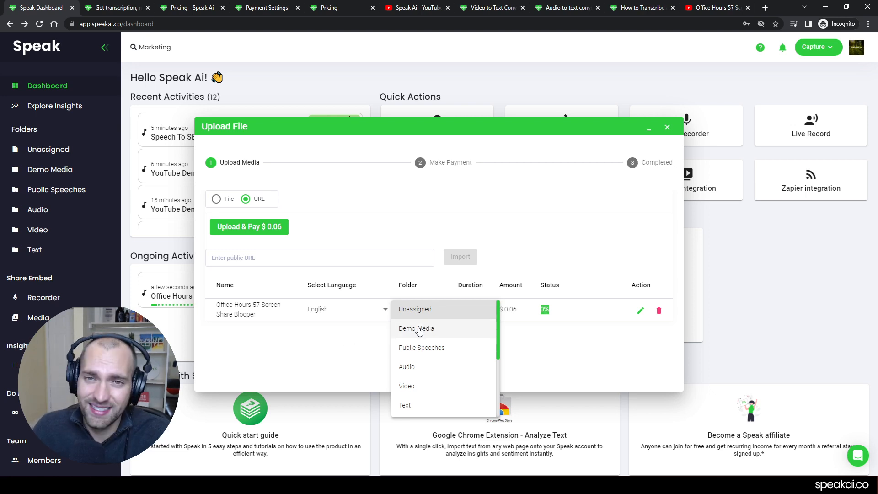
left_click(416, 329)
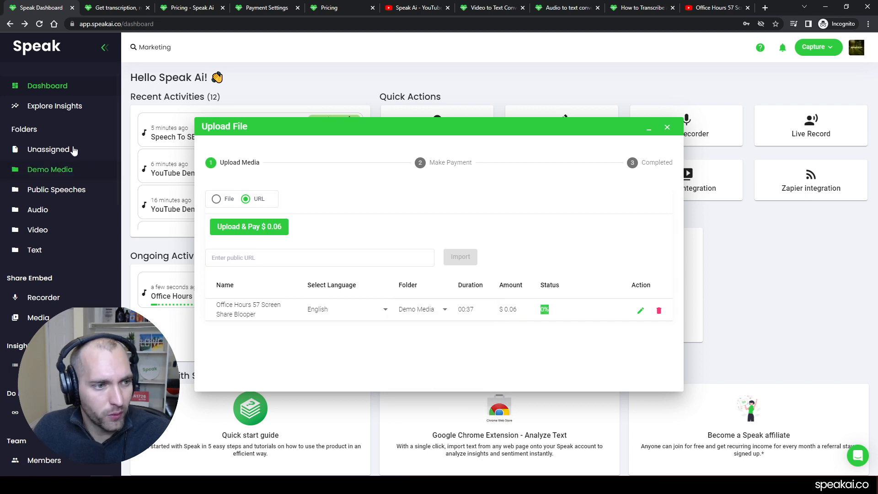
scroll("up", 3)
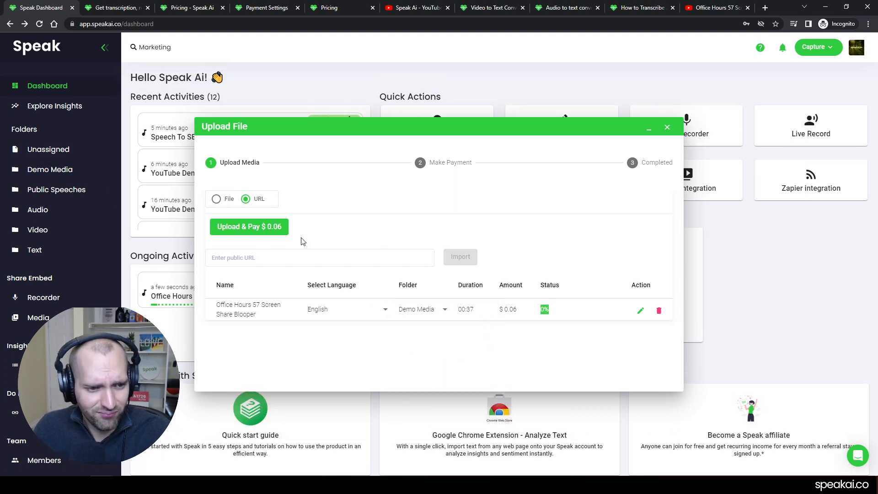
mouse_move(281, 230)
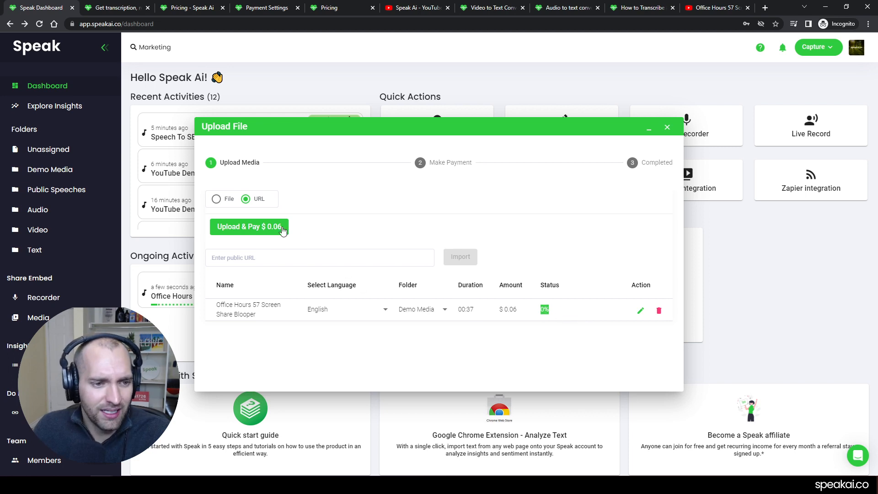
- Proceed to payment and confirm the $0.06 upload charge from the Speak balance
left_click(249, 227)
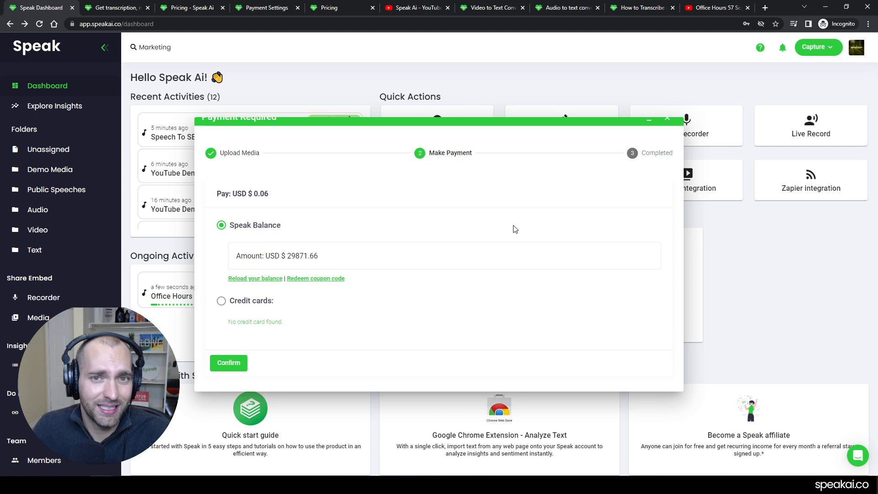
mouse_move(390, 242)
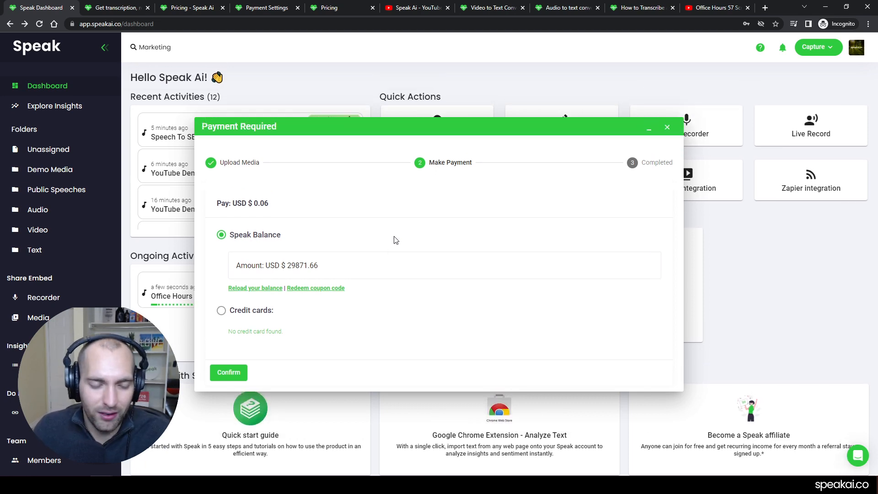
mouse_move(242, 238)
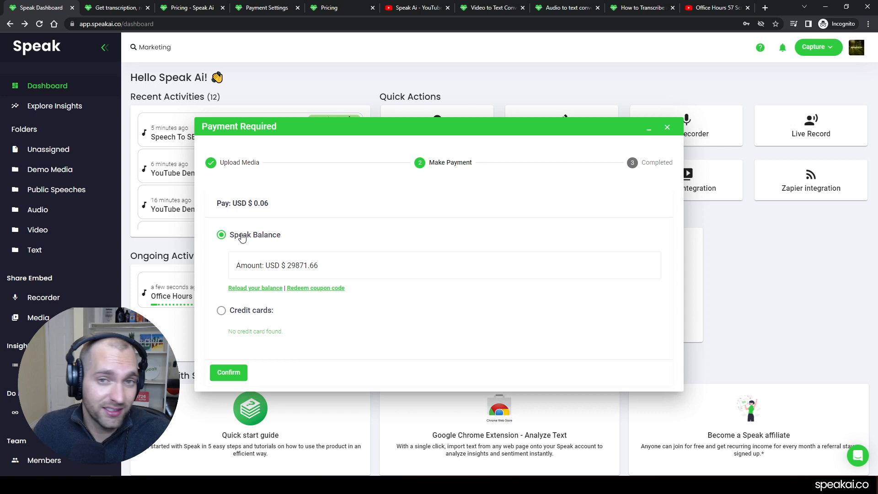
mouse_move(250, 232)
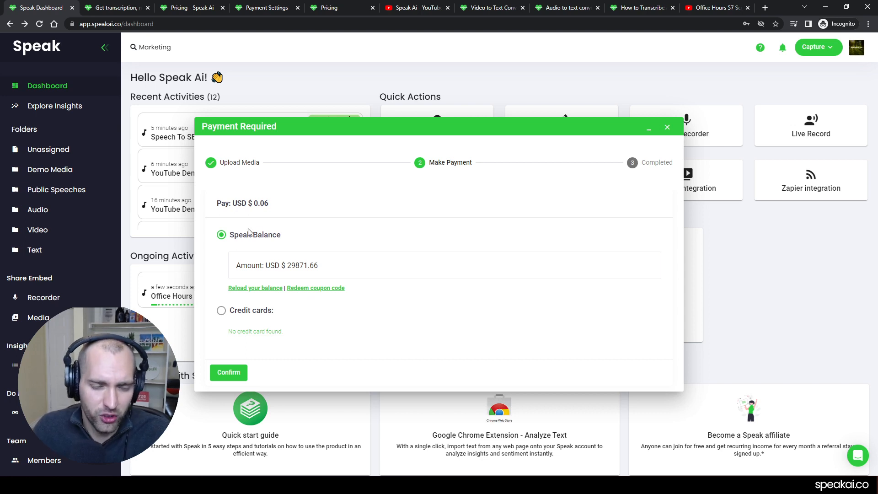
mouse_move(379, 300)
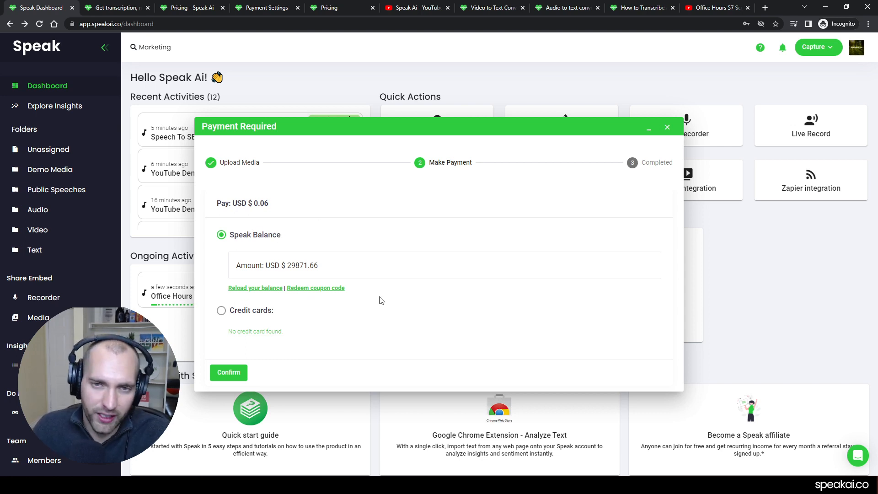
mouse_move(364, 280)
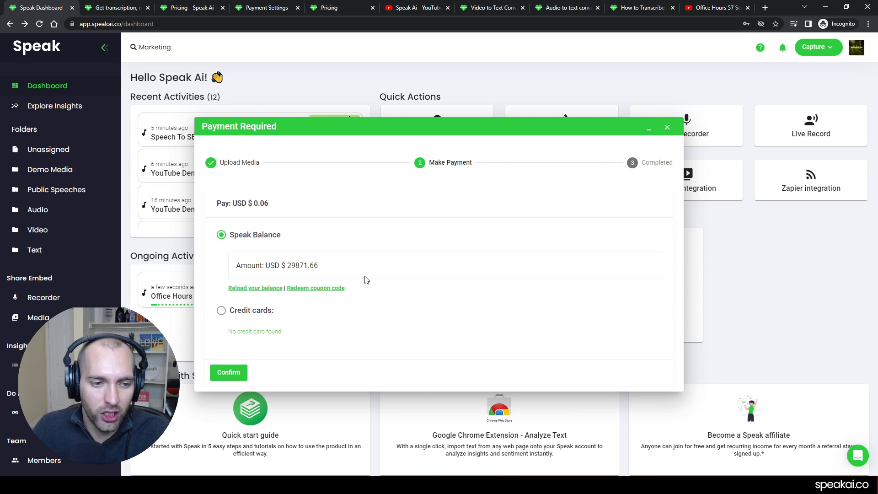
mouse_move(369, 301)
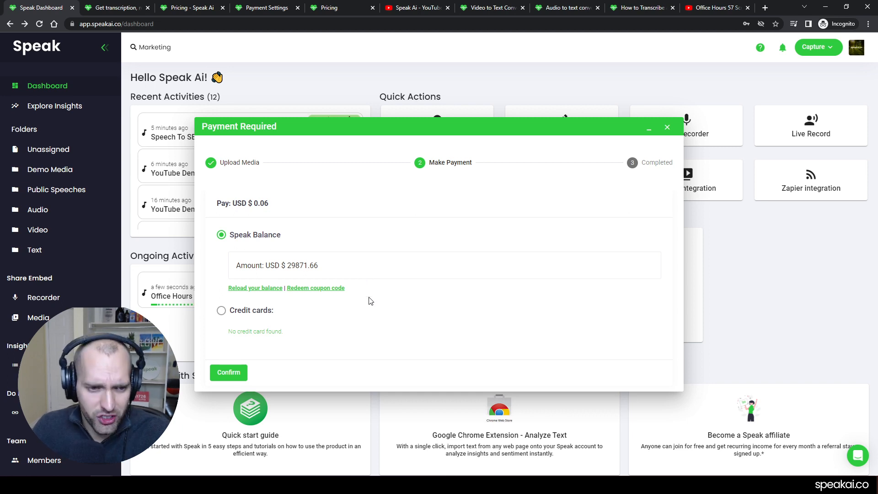
mouse_move(339, 237)
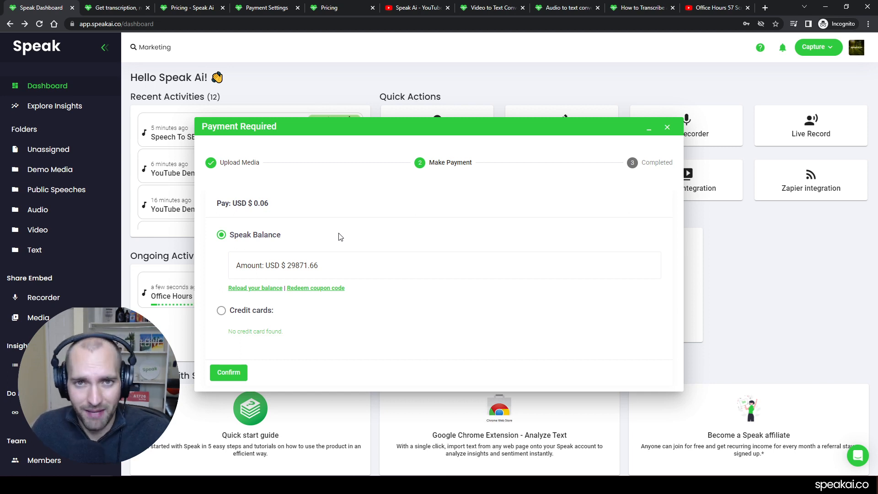
mouse_move(397, 255)
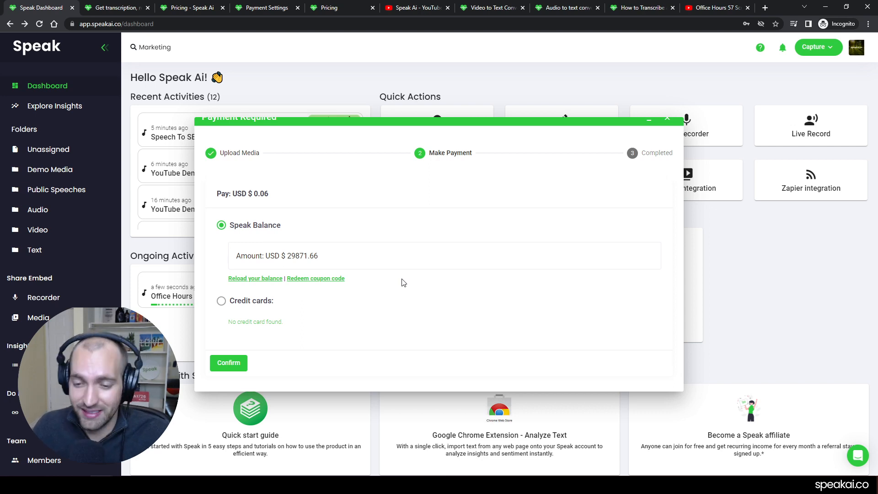
mouse_move(408, 300)
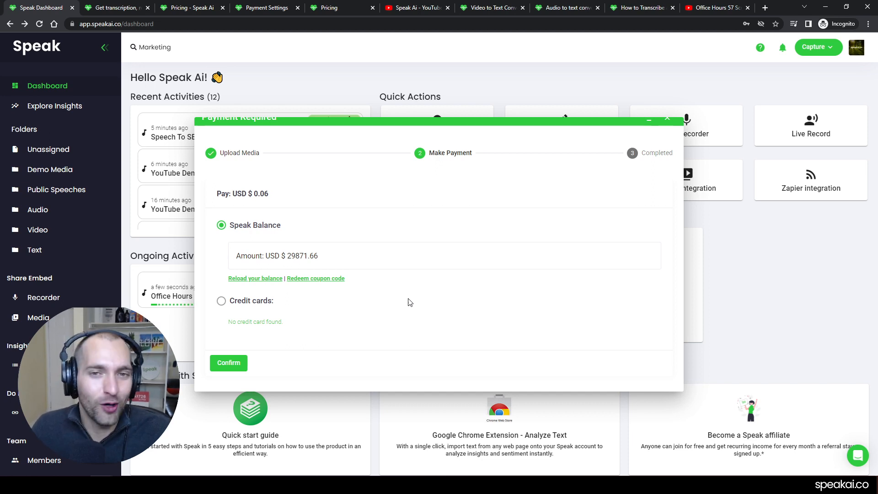
left_click(228, 363)
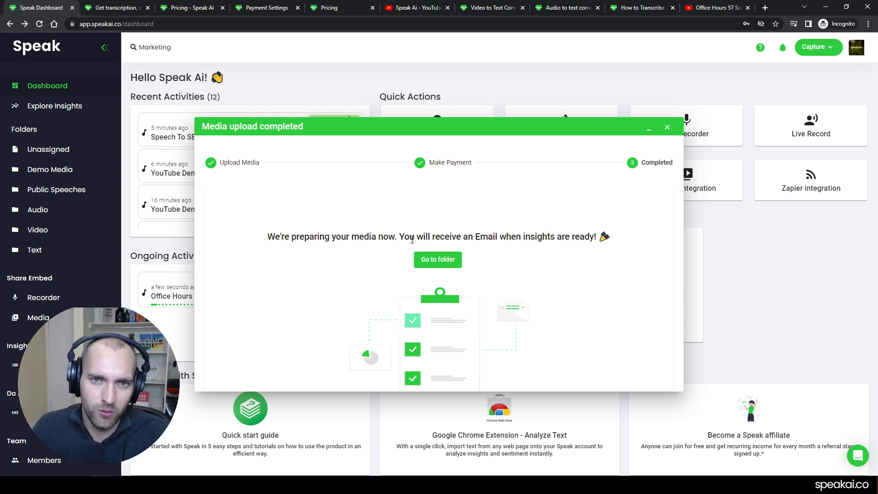
mouse_move(526, 282)
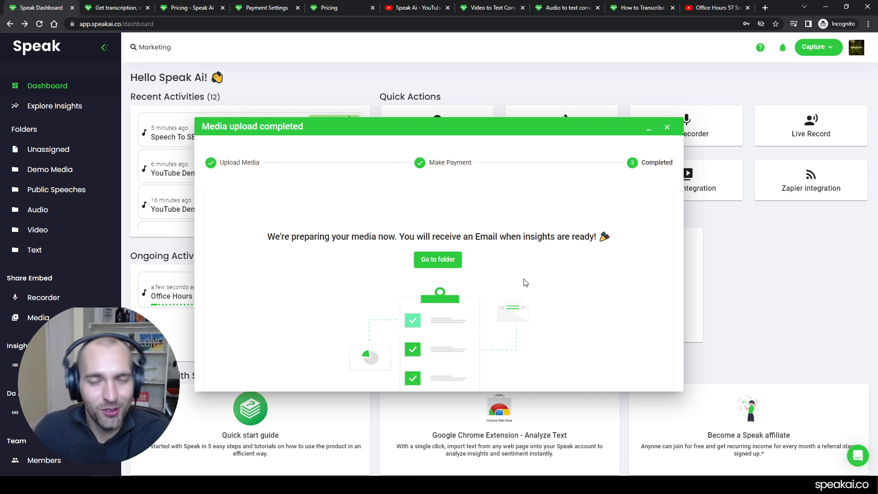
mouse_move(615, 252)
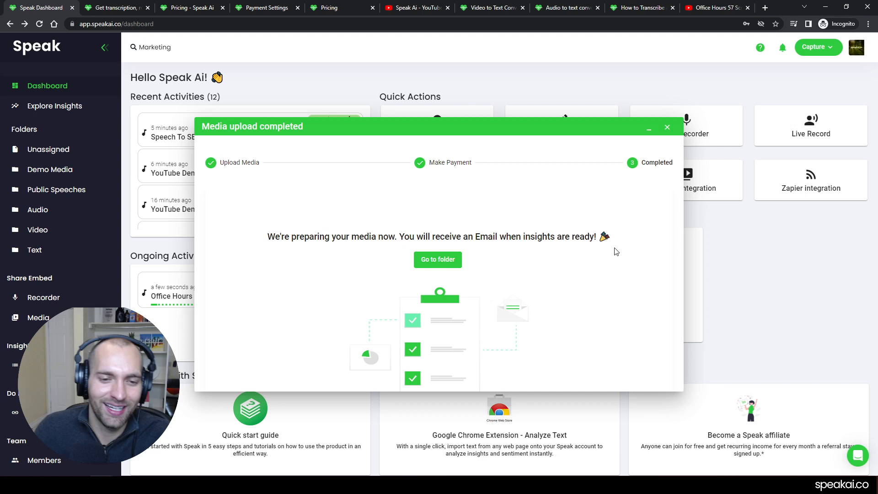
mouse_move(438, 260)
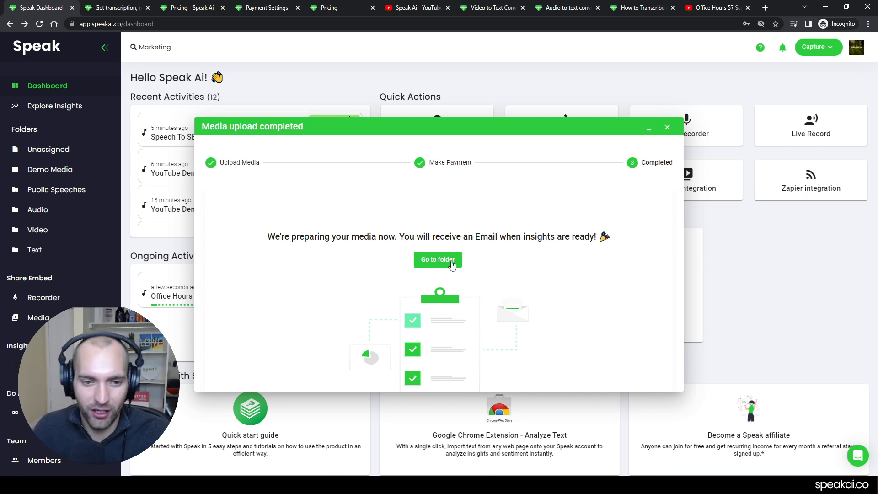
mouse_move(666, 129)
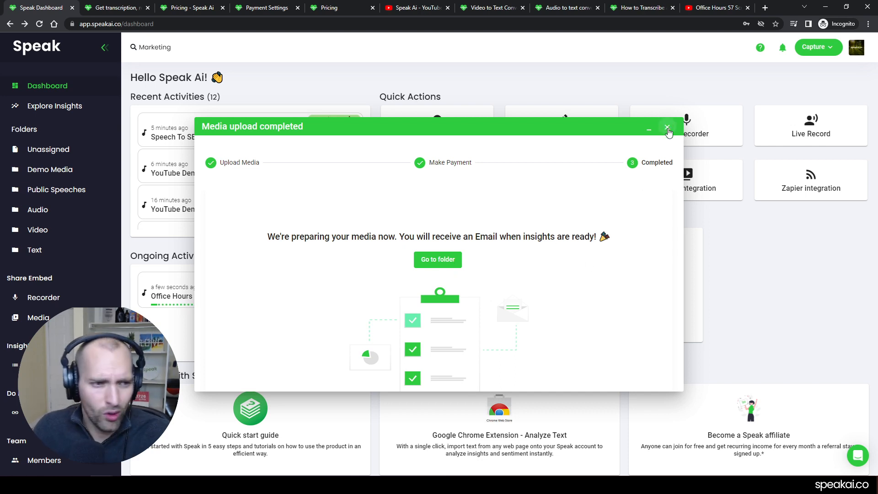
- Go to the Demo Media folder from the upload-completed screen
left_click(437, 259)
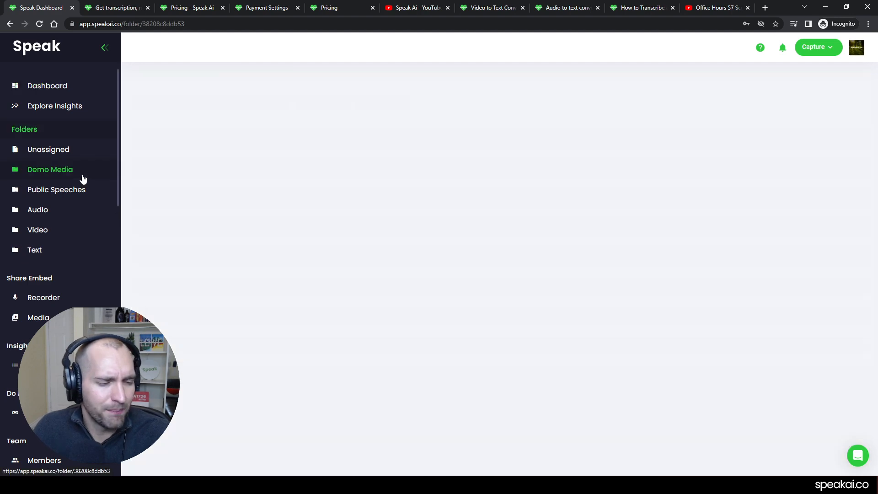
- Look at the Office Hours 57 Screen Share Blooper recording, then return to the Demo Media list
left_click(49, 169)
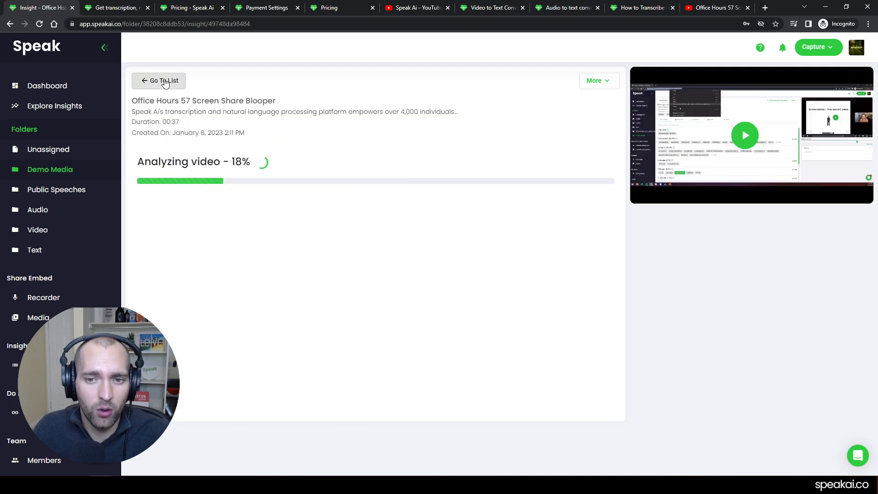
left_click(159, 80)
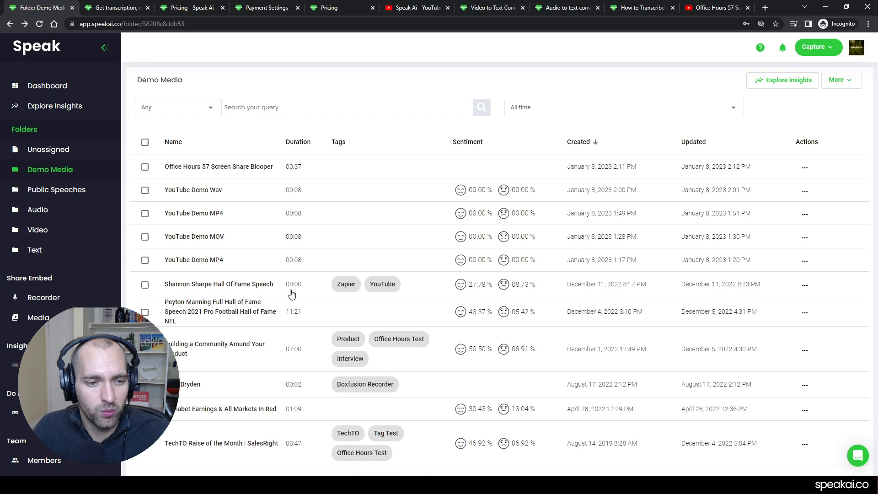
mouse_move(253, 294)
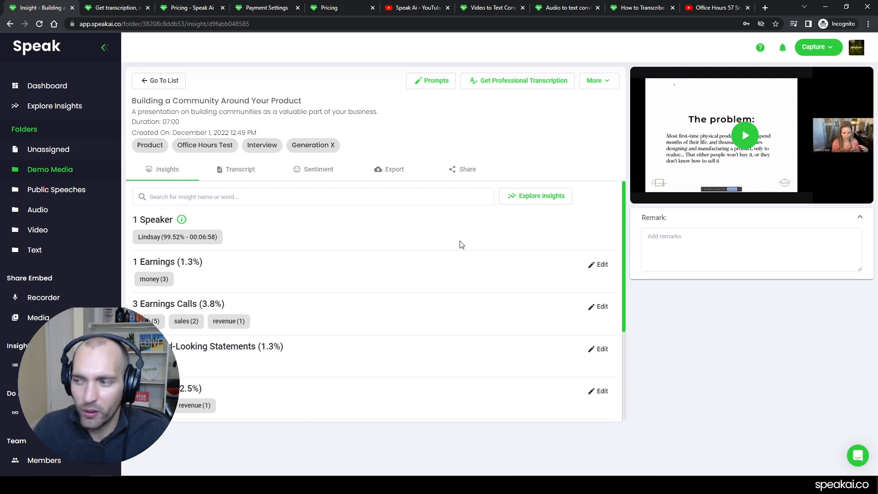
mouse_move(268, 273)
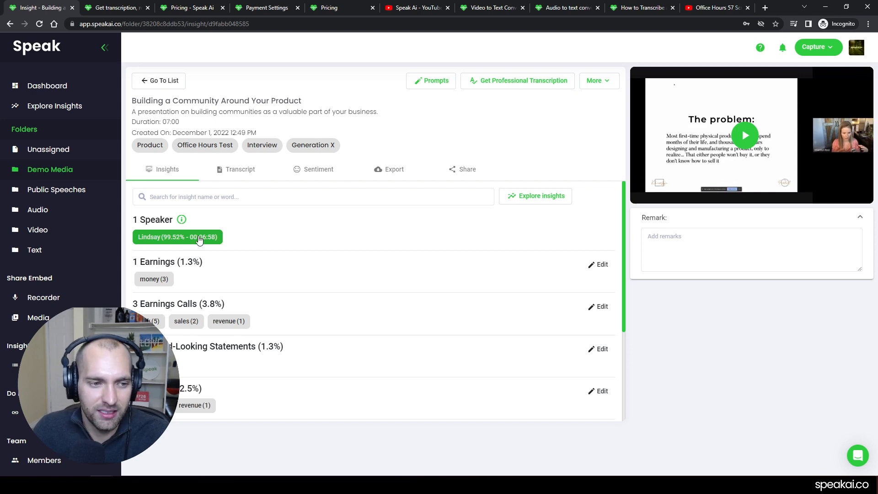
- Expand the keywords, play the video at the 'feedback' mention, and show the full transcript
scroll("down", 3)
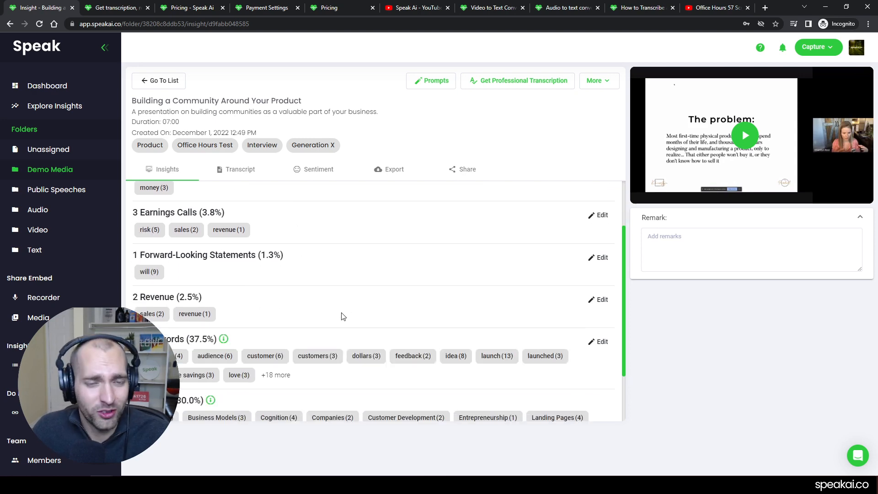
left_click(275, 374)
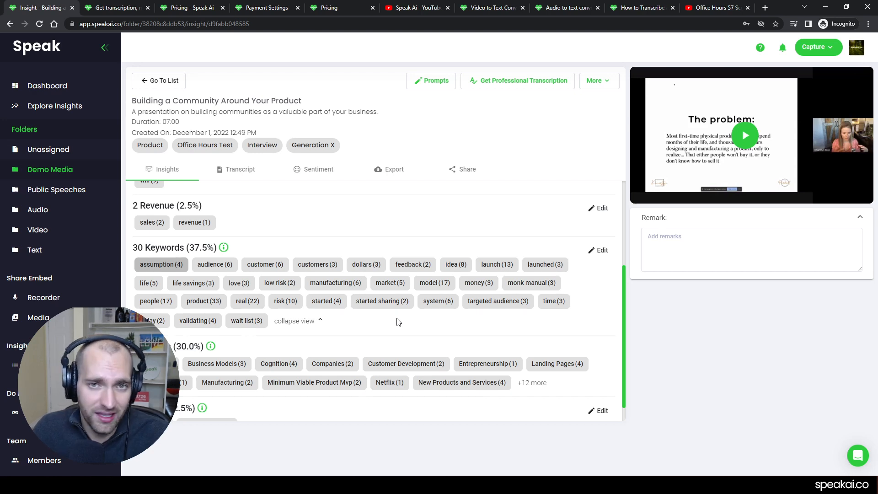
mouse_move(405, 309)
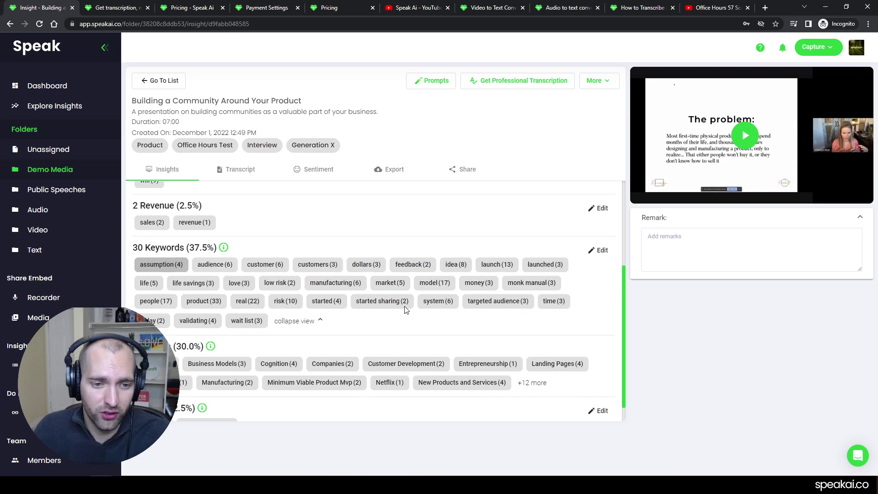
left_click(412, 264)
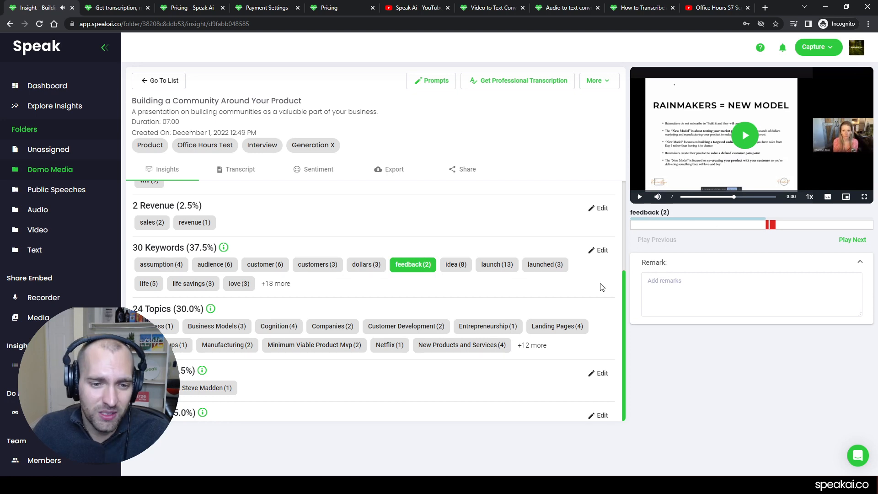
mouse_move(481, 295)
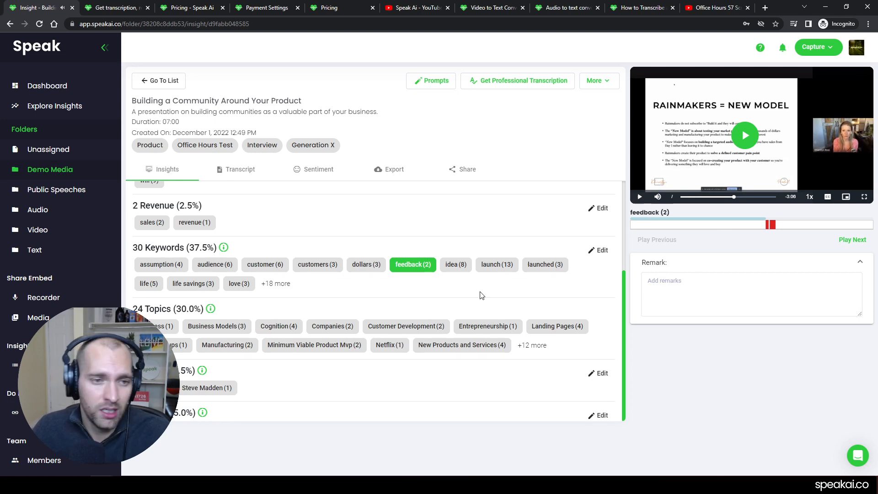
mouse_move(480, 298)
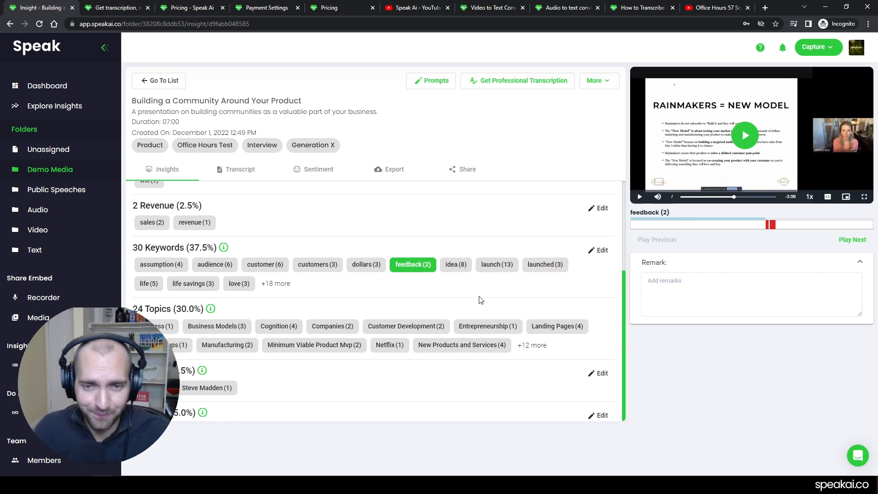
scroll("up", 3)
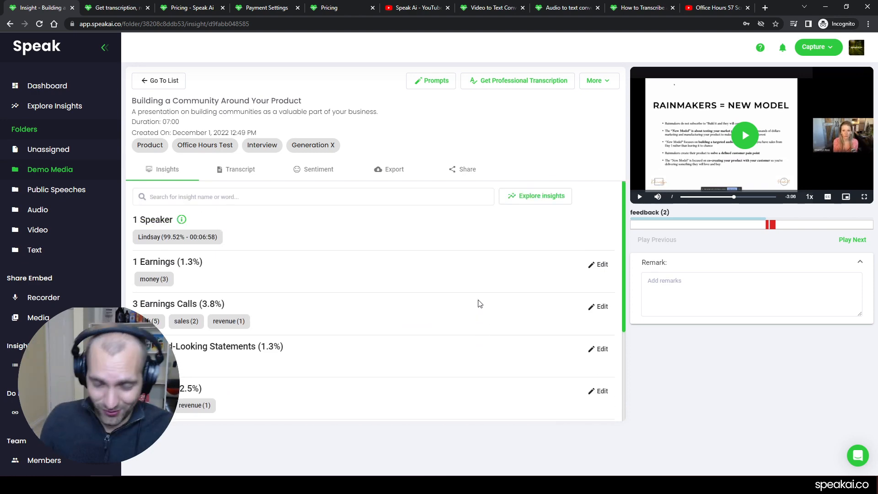
left_click(239, 169)
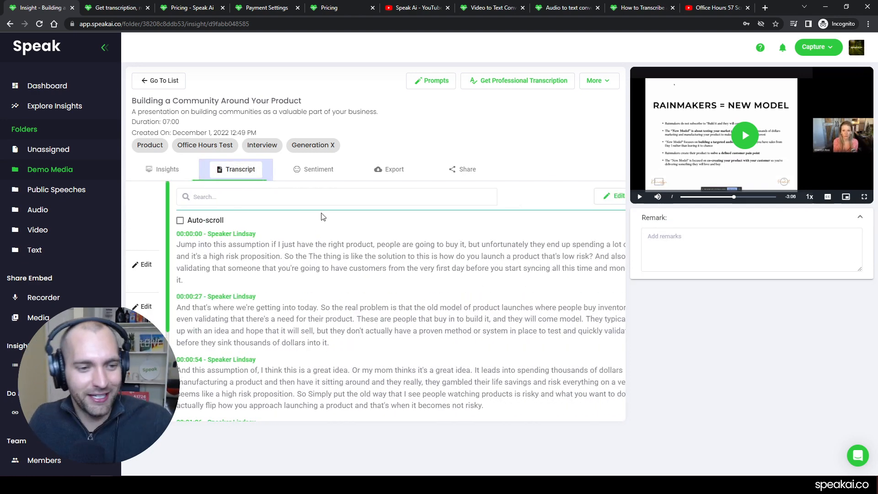
- Search the transcript for 'model' and open the transcript editor
scroll("down", 3)
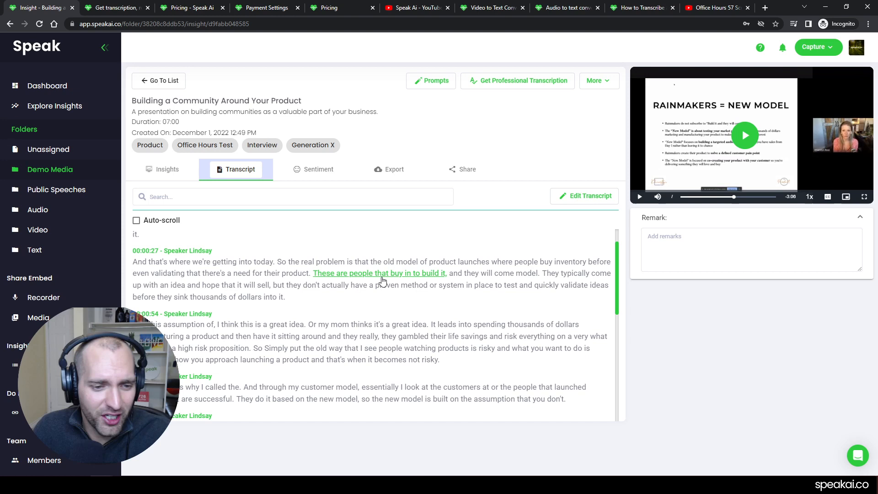
scroll("down", 3)
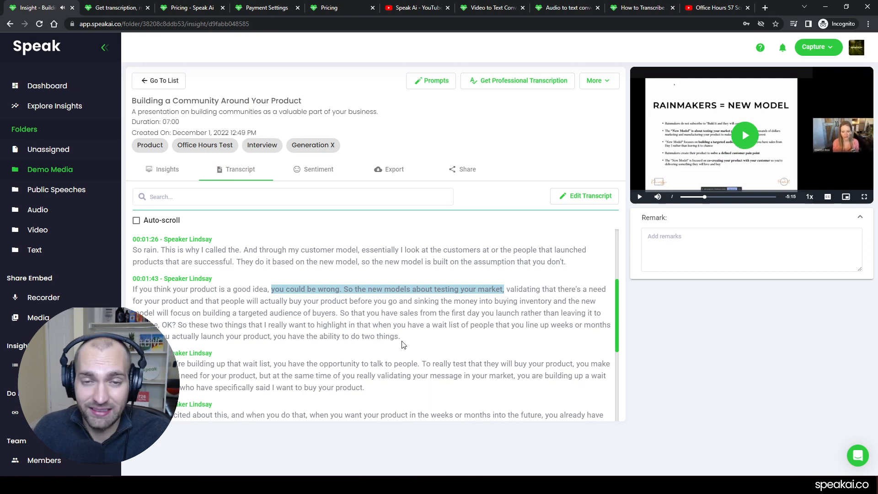
mouse_move(415, 298)
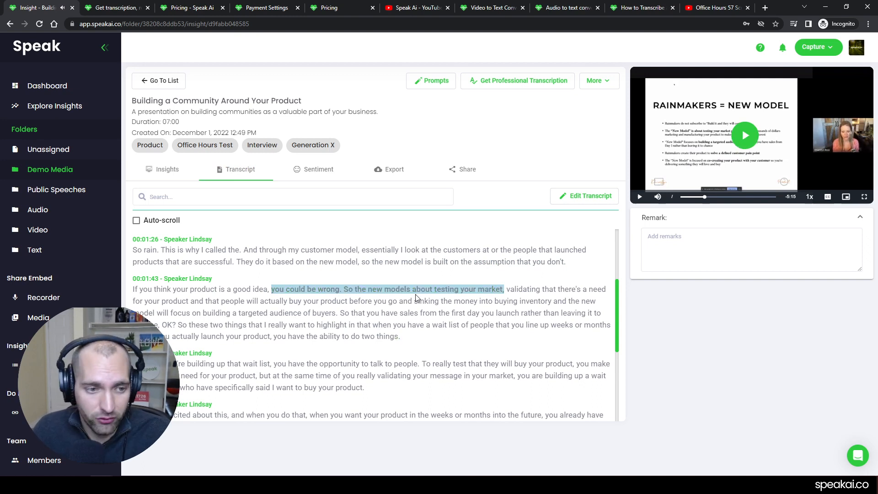
type("model")
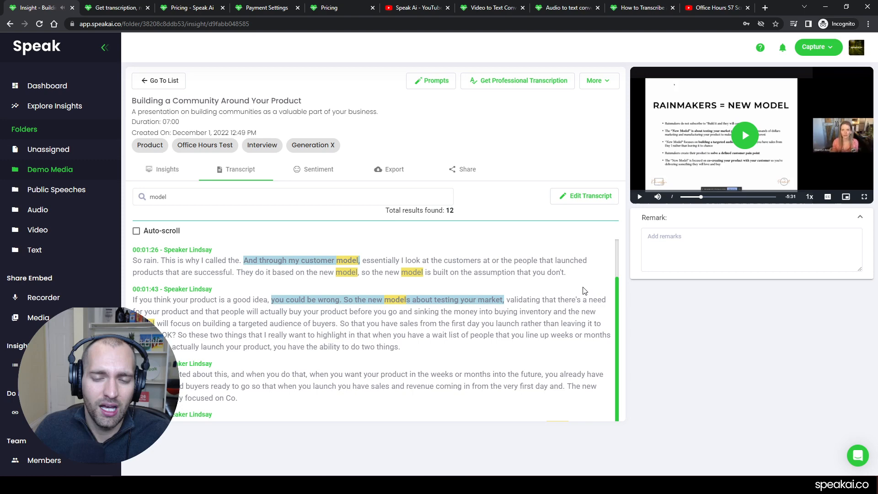
left_click(584, 195)
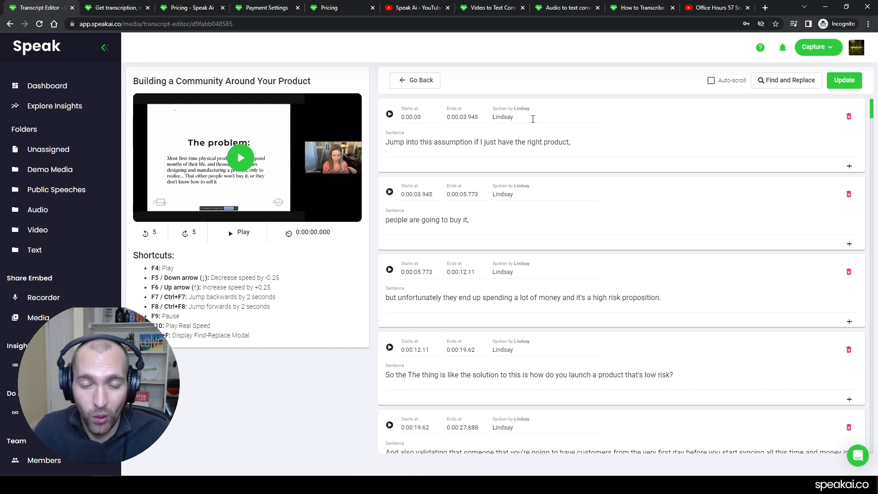
mouse_move(548, 219)
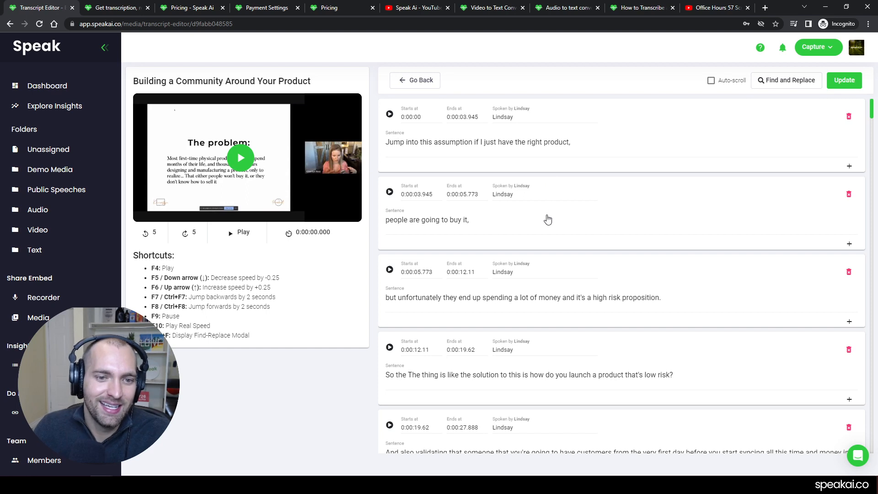
- Edit the high-risk proposition sentence to read 'it is'
scroll("down", 3)
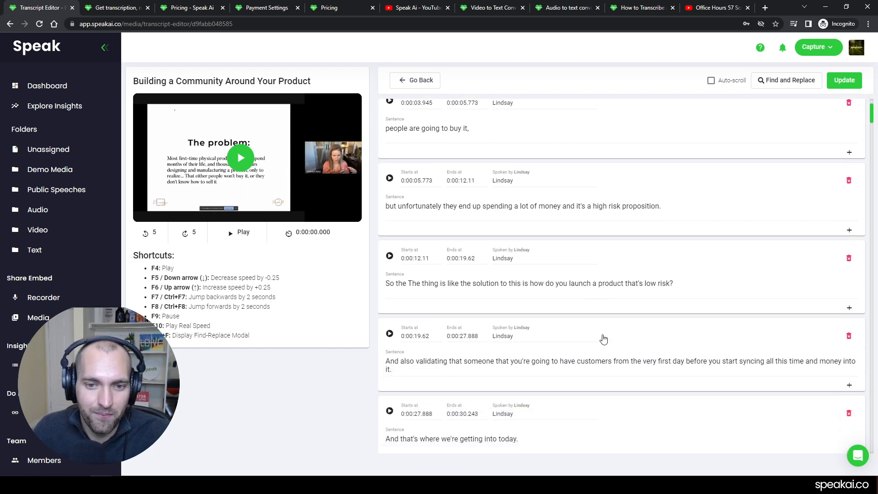
left_click(585, 206)
type(" i")
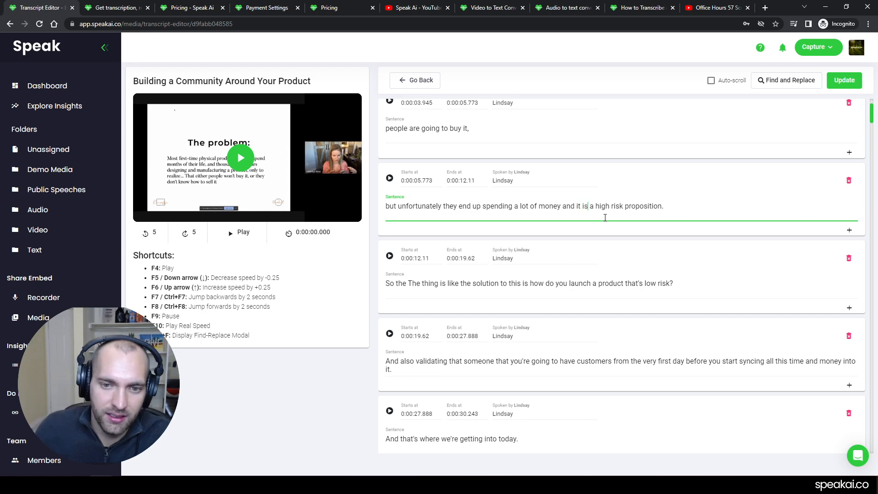
scroll("up", 3)
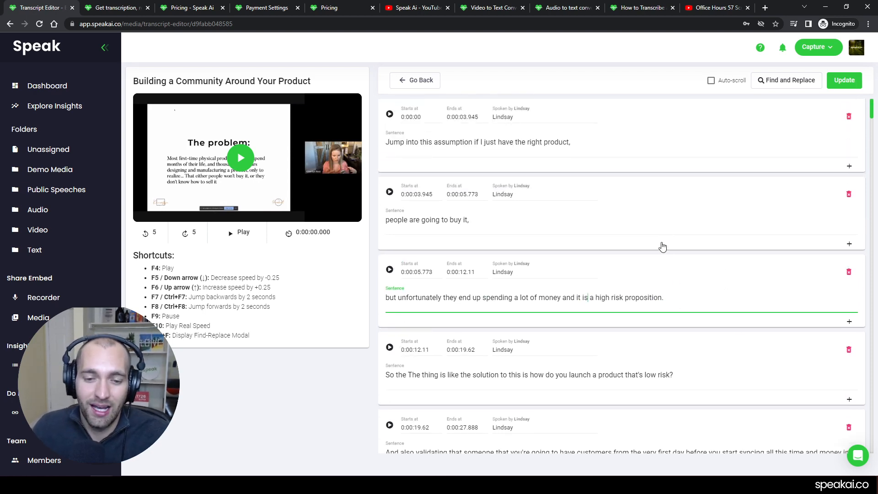
mouse_move(770, 92)
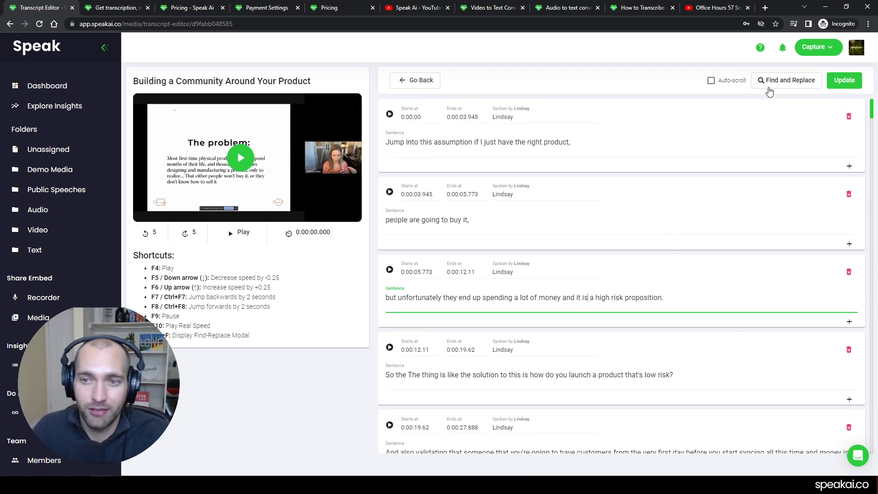
- Save the edit, confirm merging the changes, and return to the re-analyzed insights
left_click(844, 80)
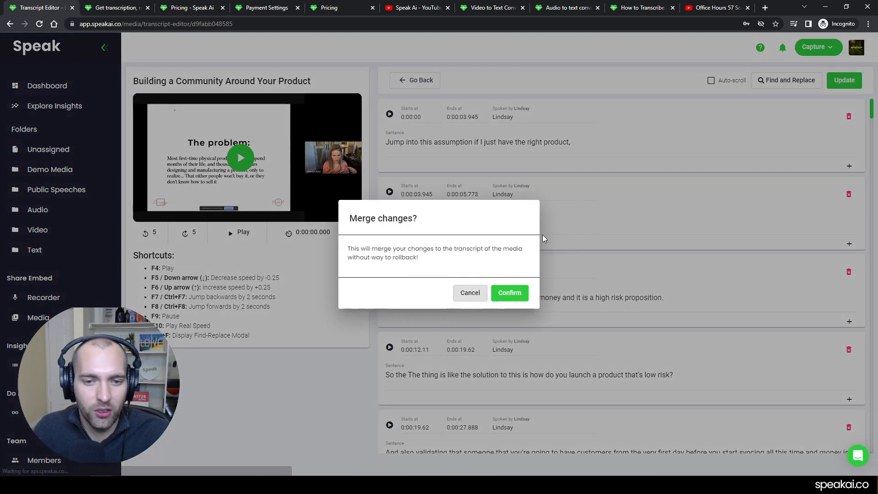
left_click(509, 292)
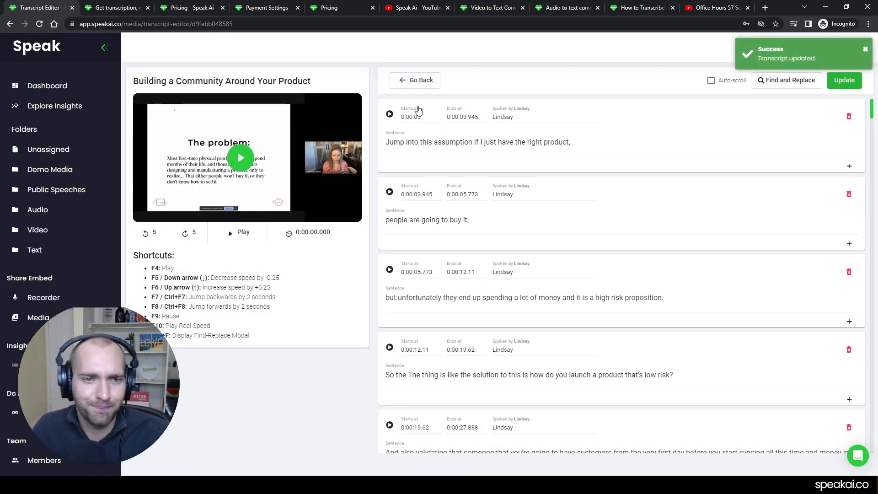
left_click(414, 80)
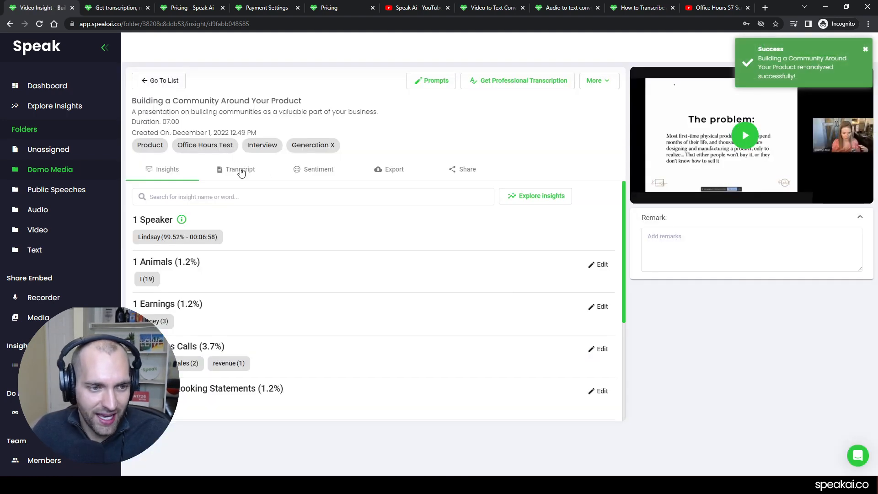
- Show the updated transcript reading 'it is a high risk proposition'
left_click(239, 169)
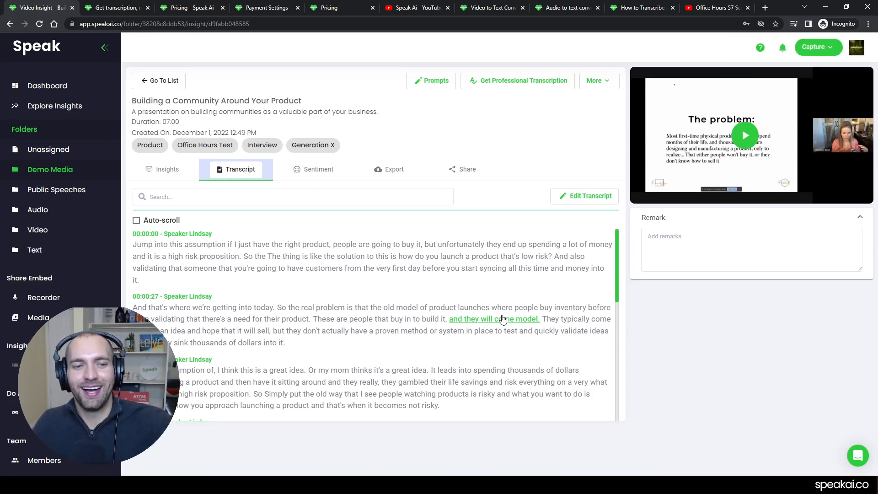
mouse_move(693, 339)
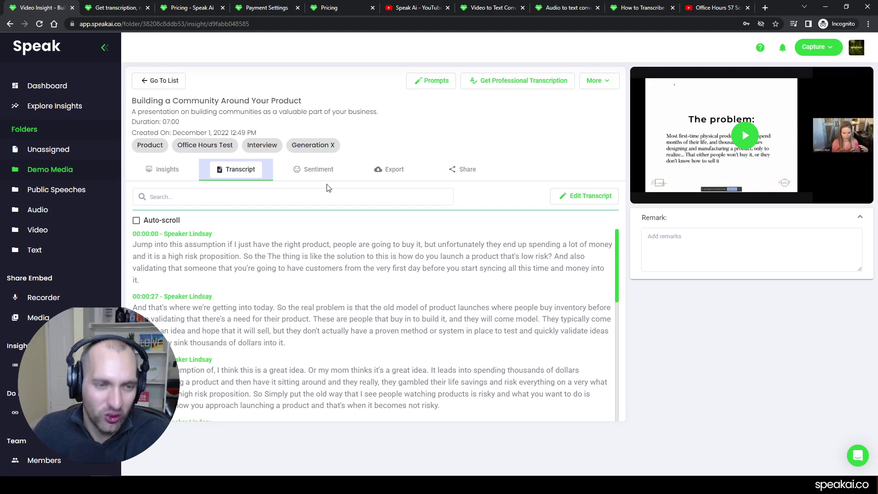
left_click(317, 169)
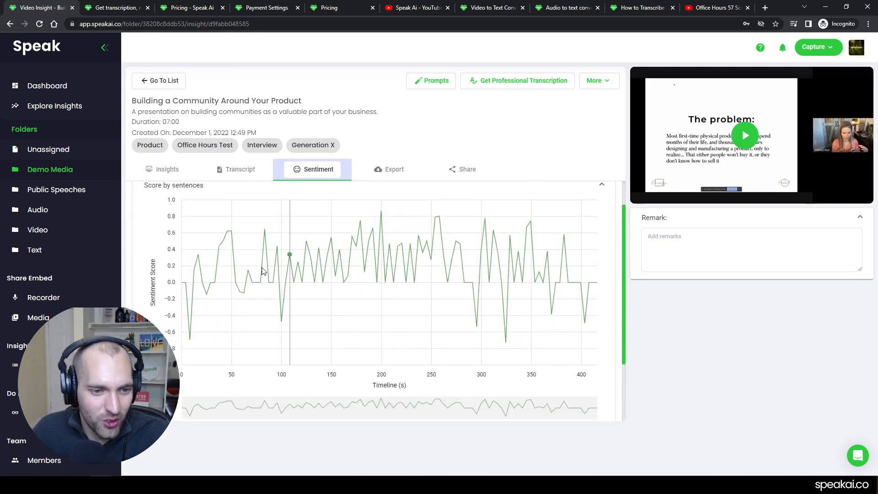
scroll("down", 3)
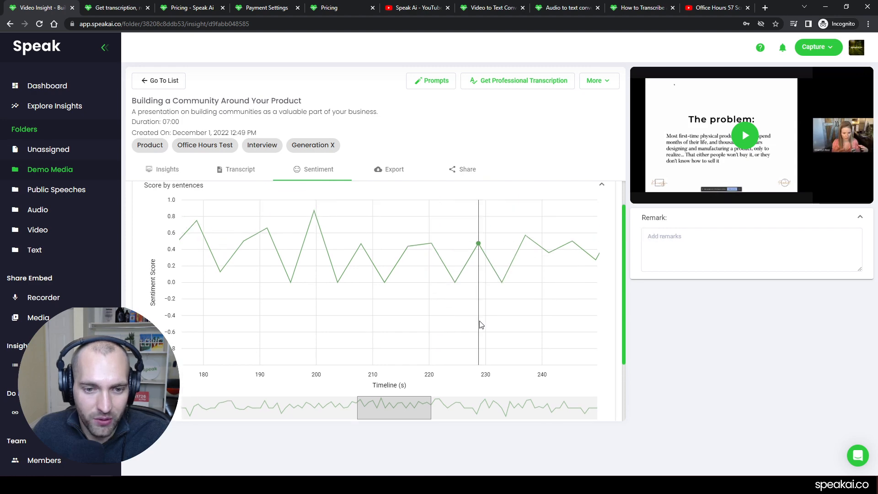
scroll("down", 3)
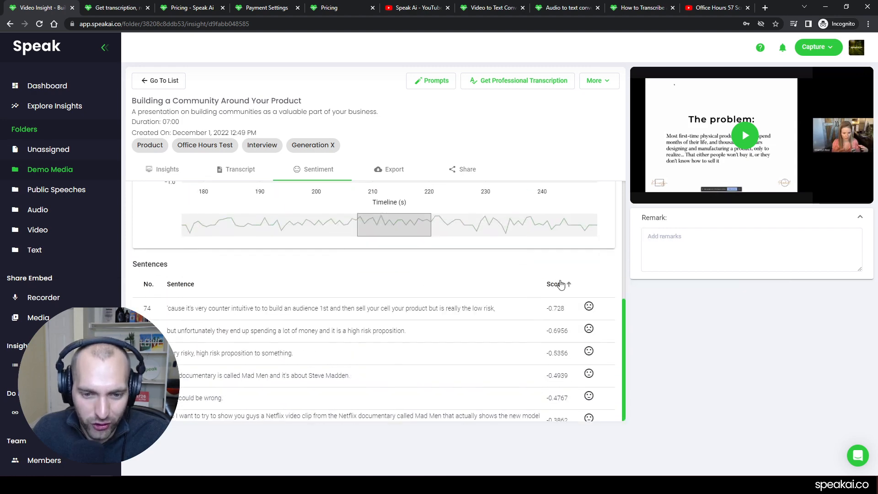
scroll("up", 3)
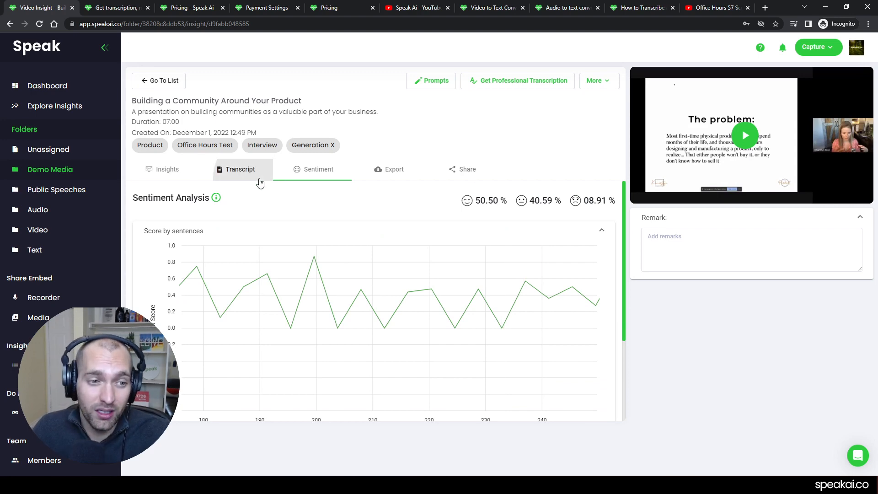
left_click(240, 170)
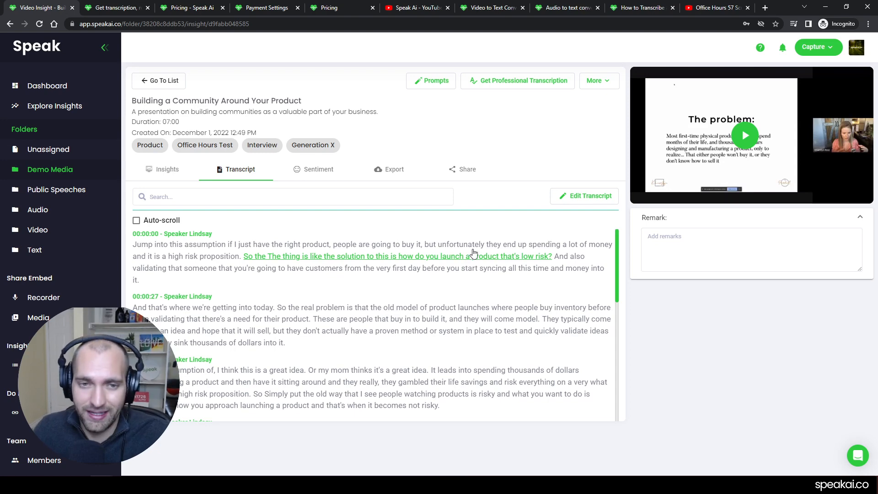
- Bring up the Get Professional Transcription order form for the video, priced at 10.50
left_click(517, 81)
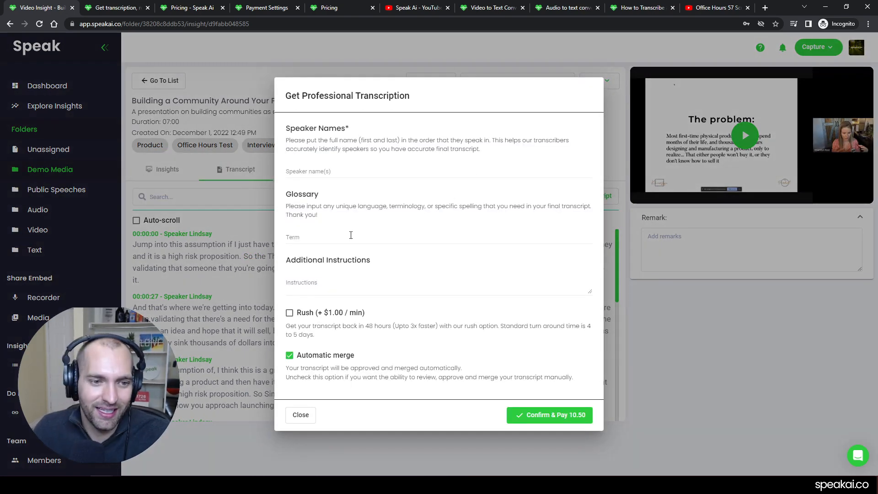
mouse_move(412, 299)
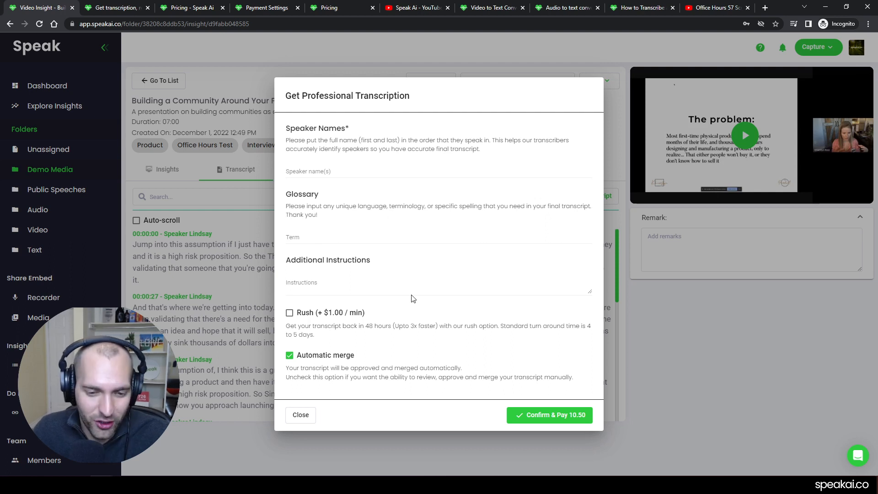
mouse_move(553, 419)
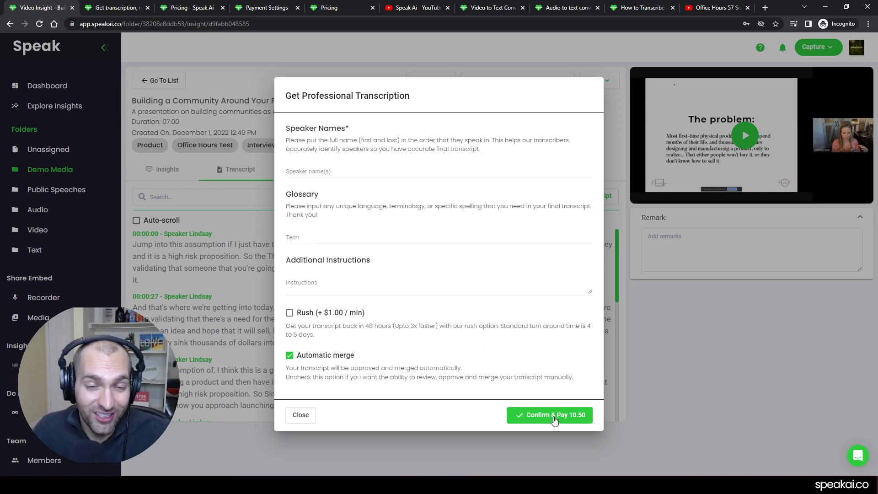
mouse_move(300, 415)
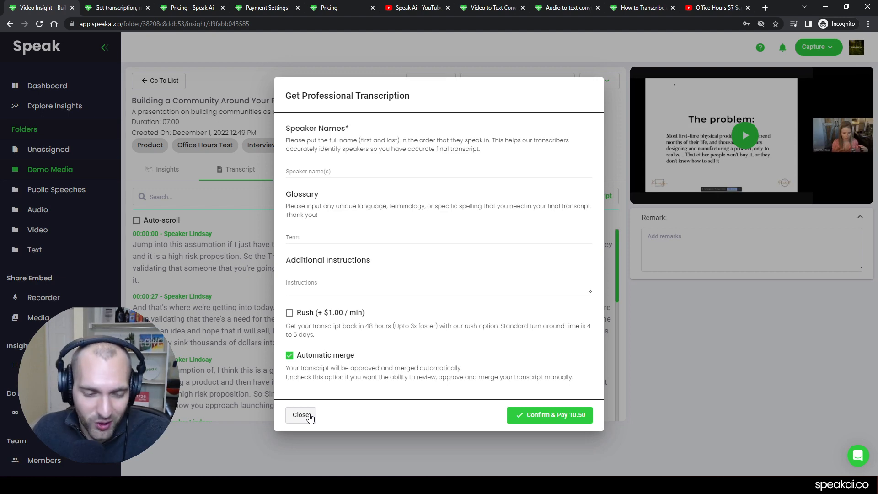
- Dismiss the order form and run the Magic Prompt 'Give me the top action items' on the transcript
left_click(301, 415)
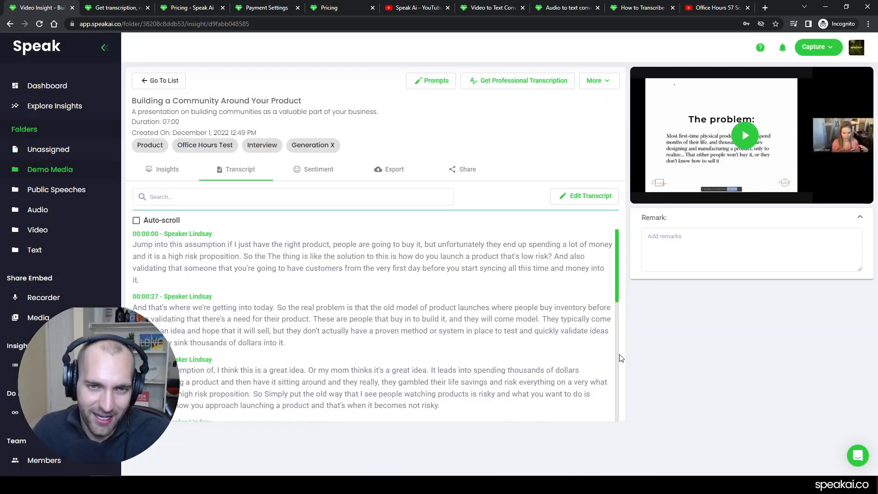
mouse_move(429, 224)
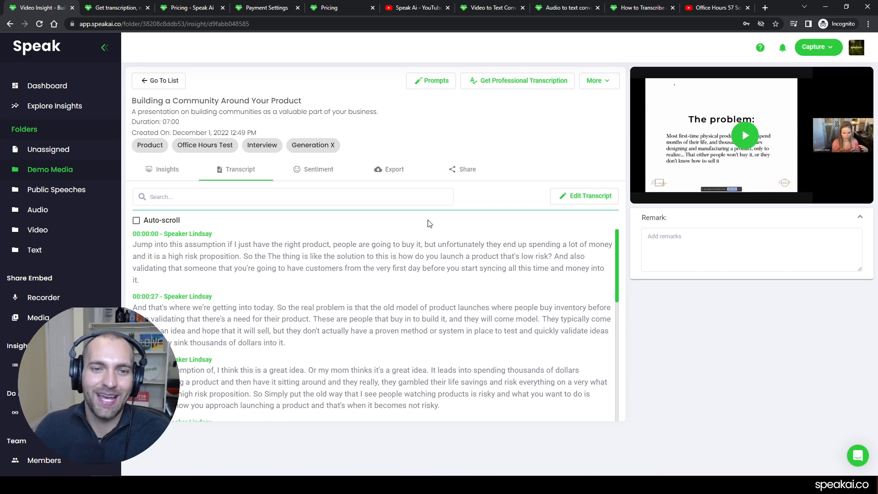
mouse_move(431, 80)
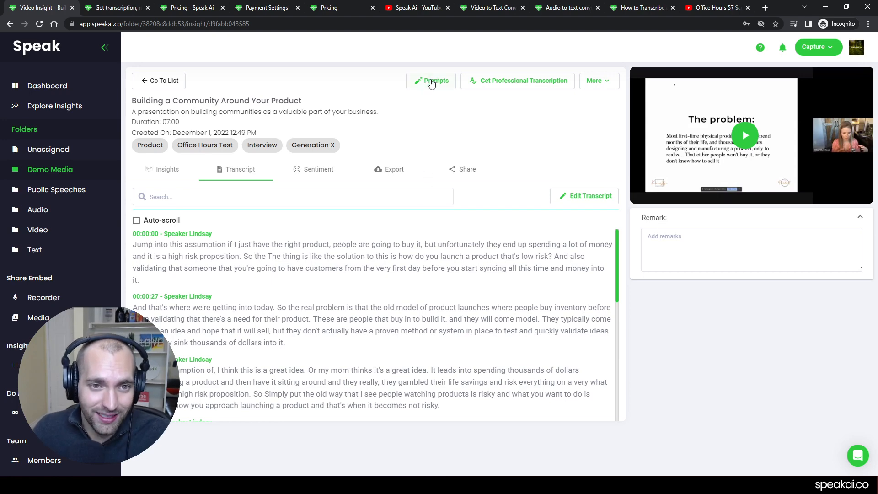
left_click(431, 80)
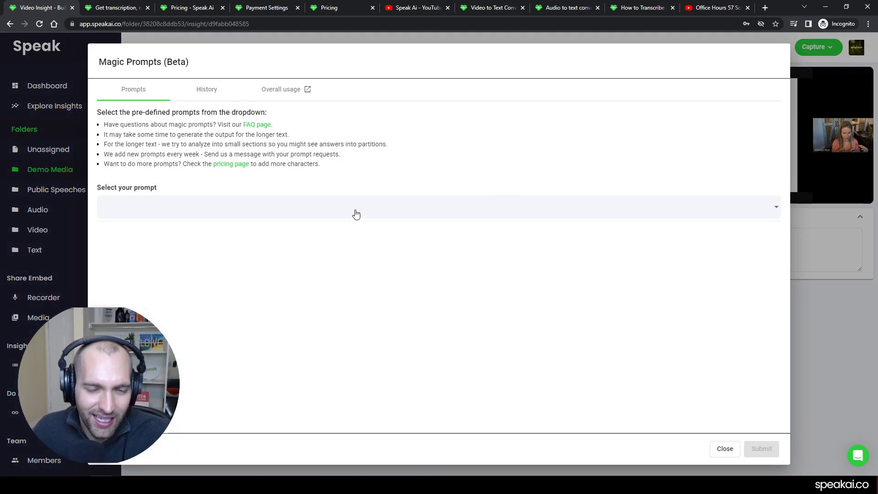
left_click(357, 207)
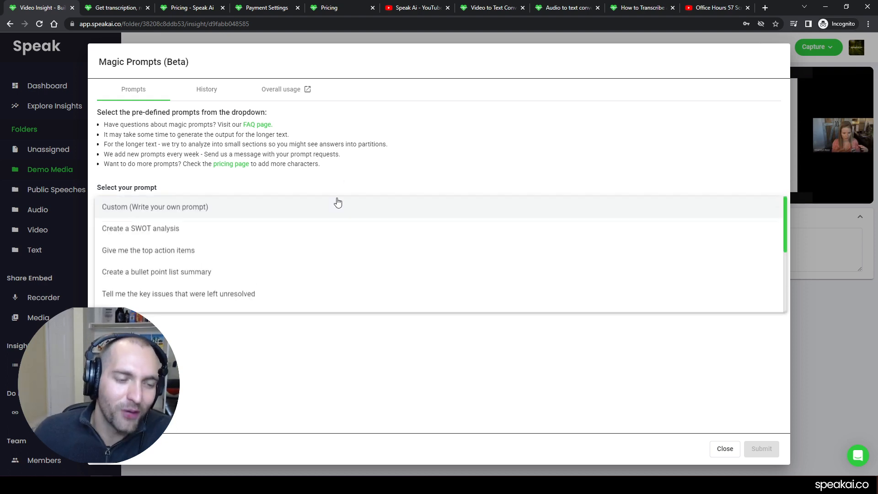
scroll("down", 3)
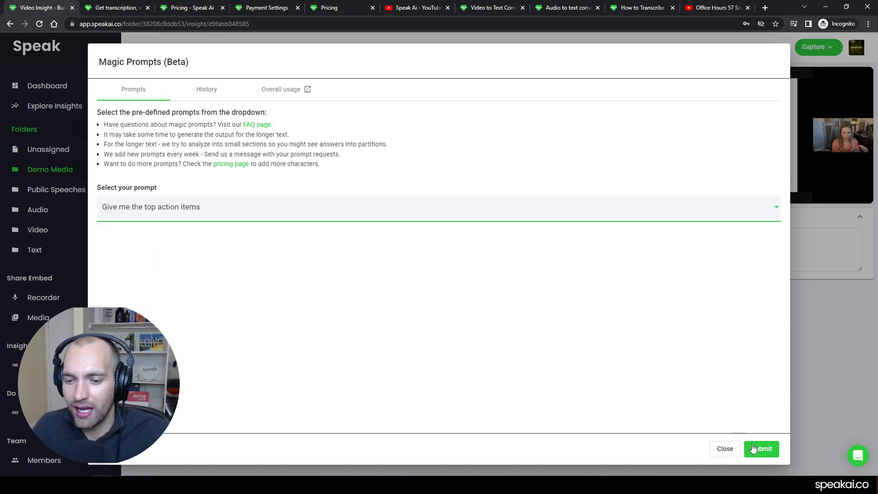
left_click(760, 449)
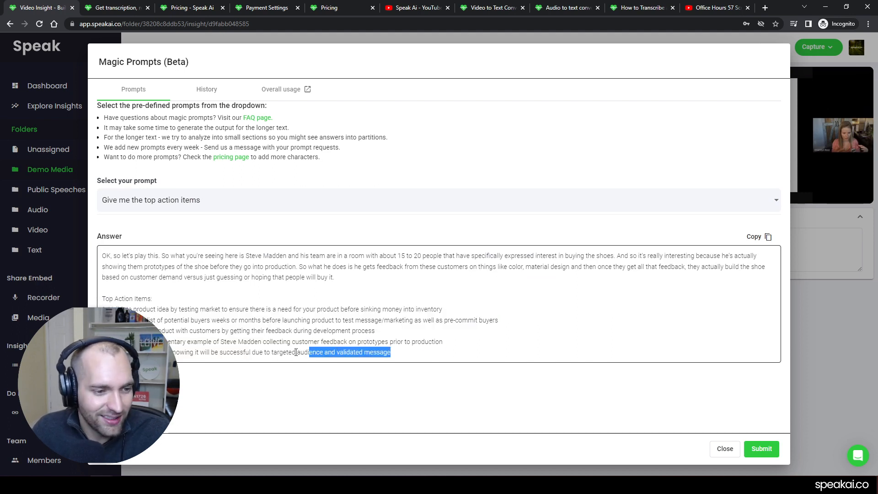
left_click(369, 329)
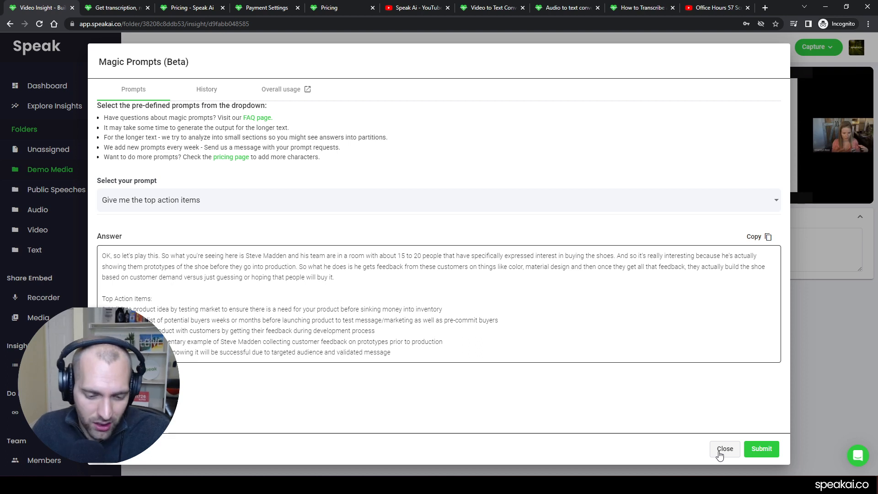
mouse_move(532, 351)
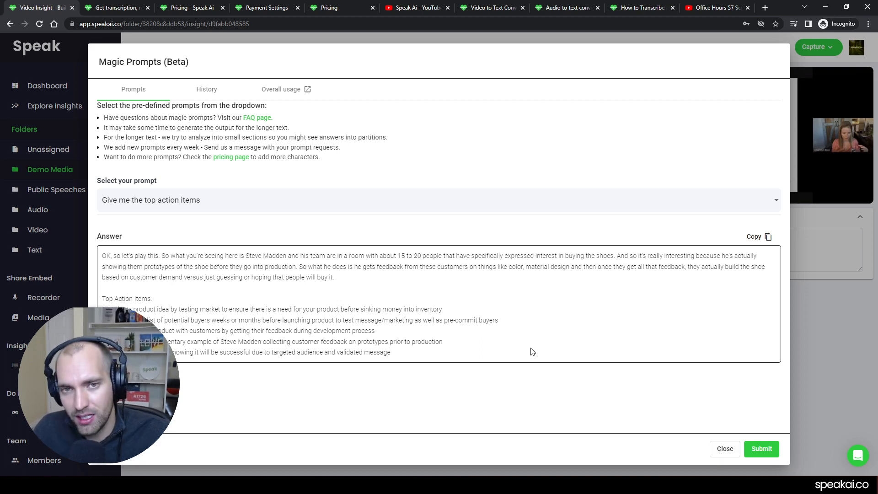
mouse_move(641, 402)
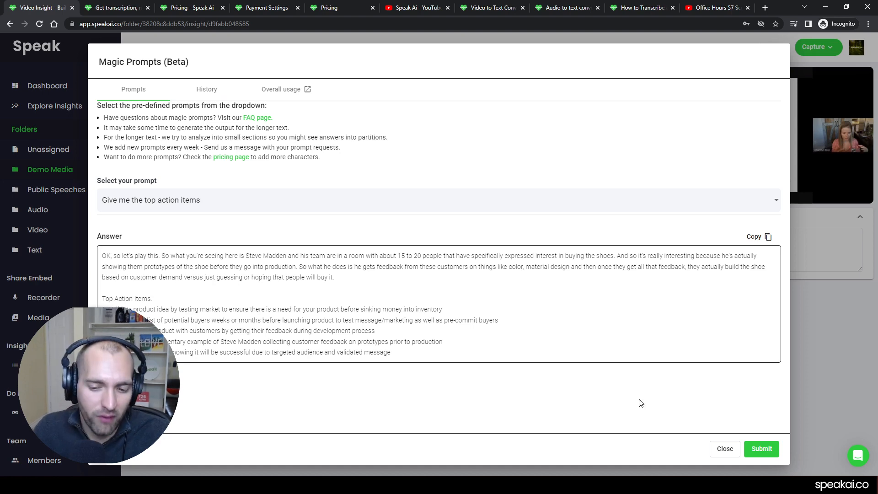
- Review the video's export formats (Word, PDF, text, subtitles), keeping Word selected
left_click(724, 448)
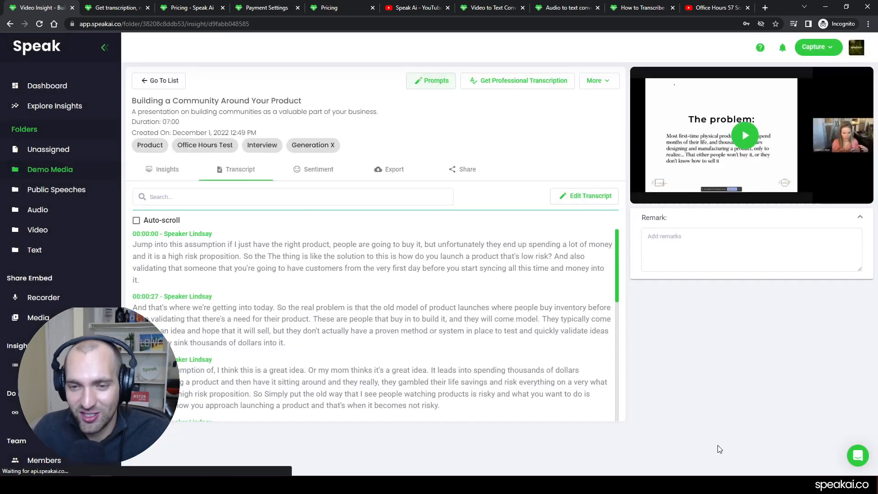
mouse_move(409, 187)
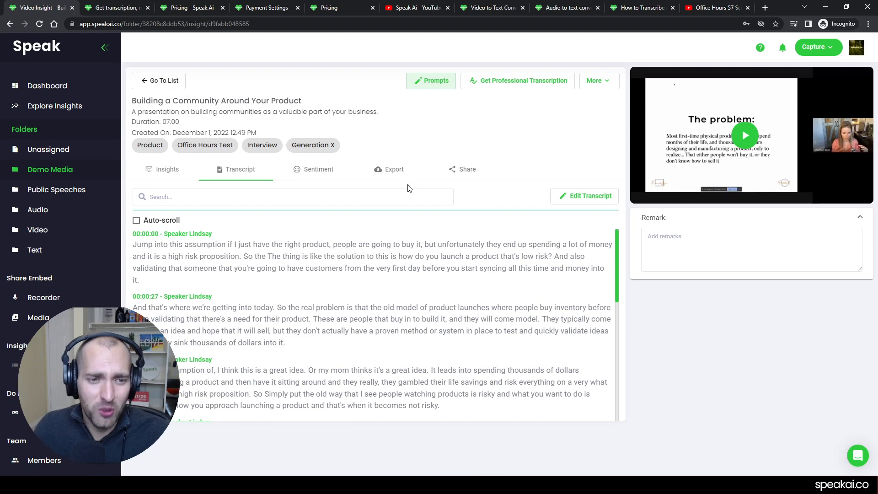
mouse_move(395, 178)
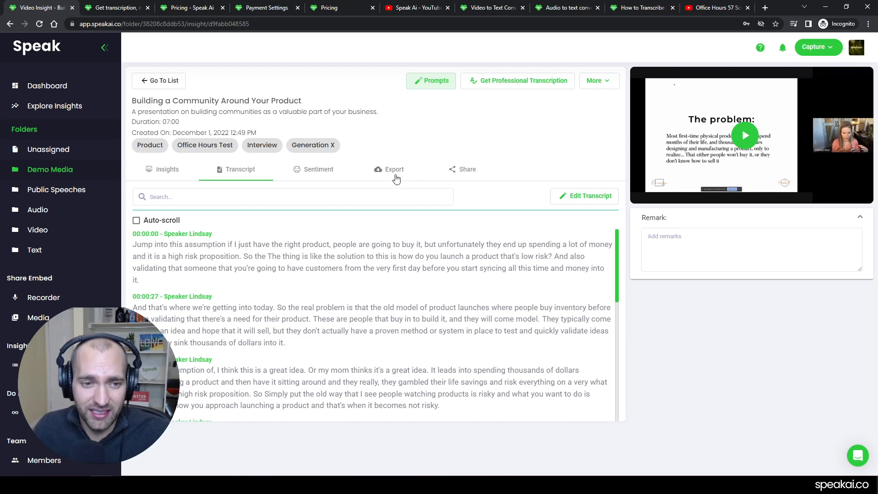
left_click(394, 169)
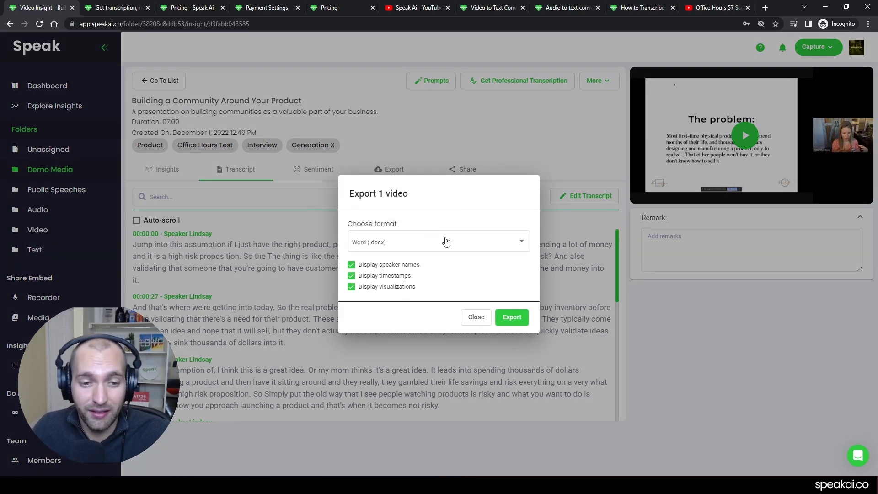
left_click(438, 242)
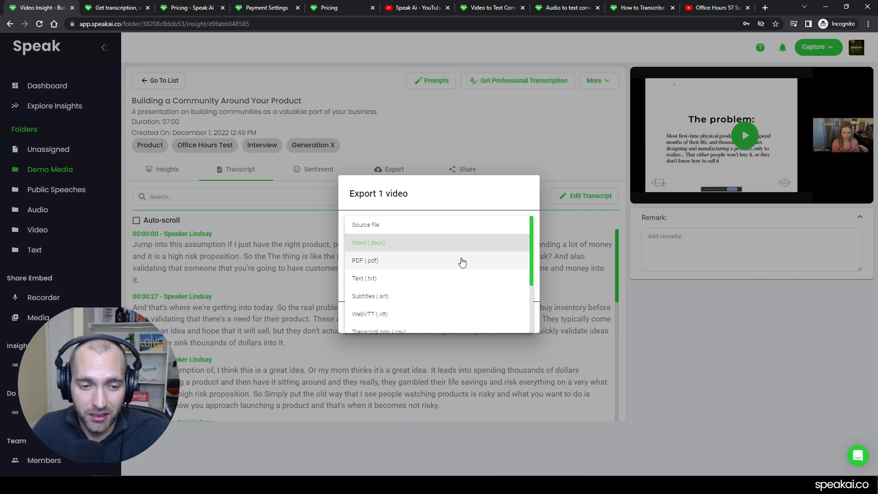
left_click(367, 243)
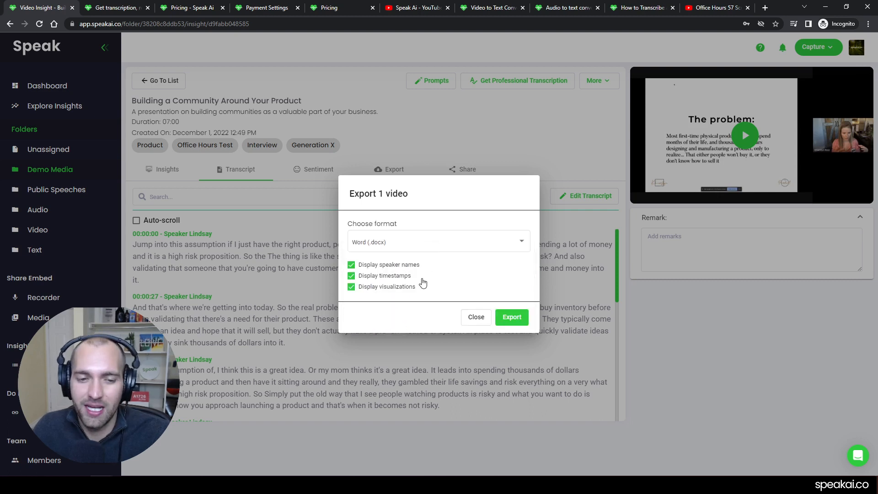
mouse_move(427, 242)
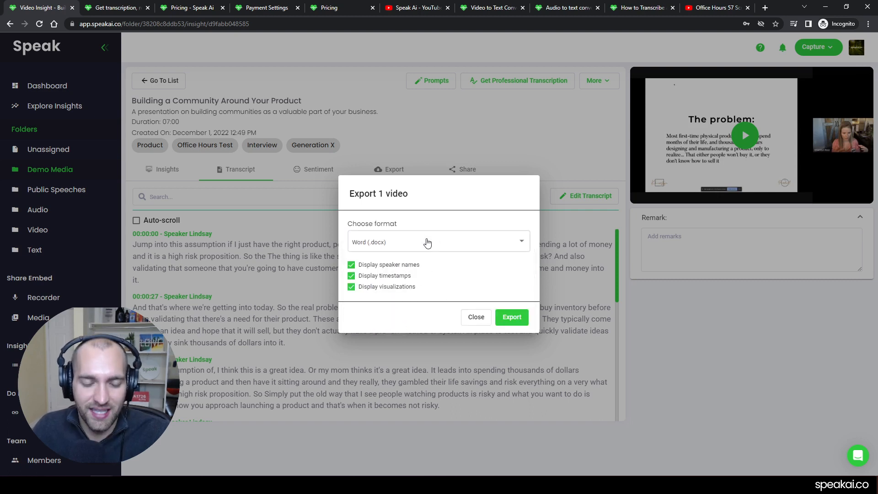
left_click(438, 242)
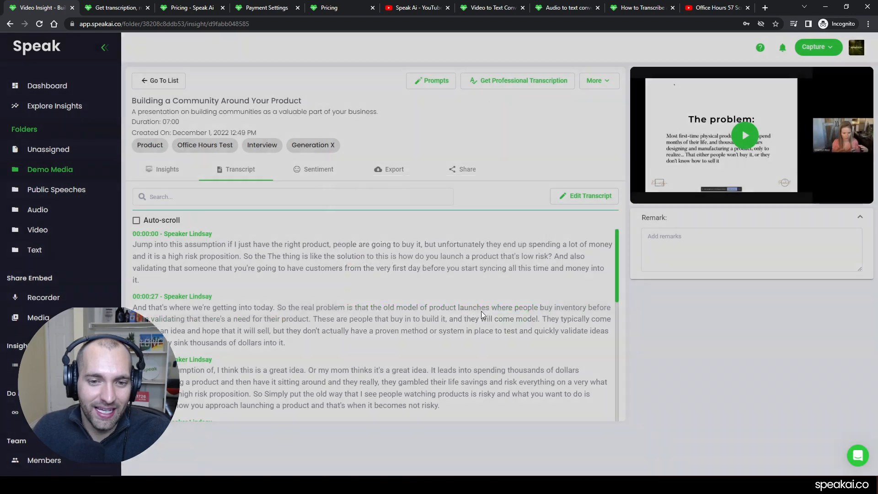
- Show the Explore Insights dashboard with word cloud, top 25 words and overall sentiment
left_click(166, 169)
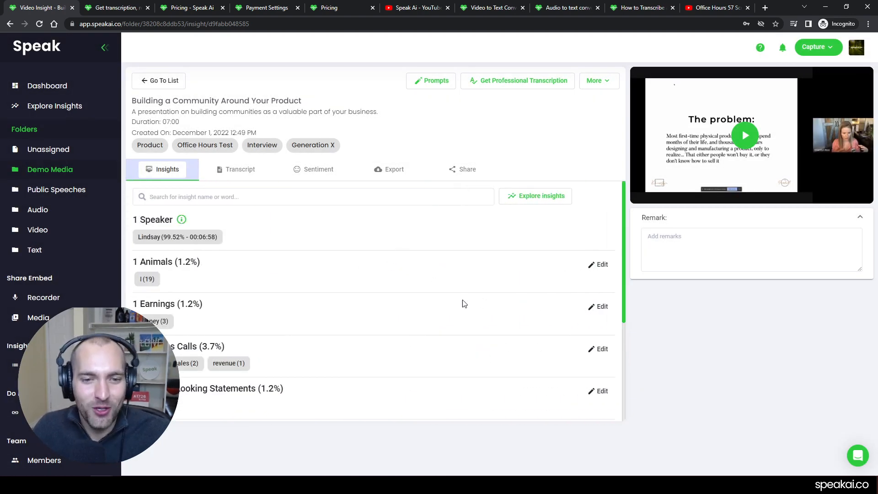
left_click(535, 196)
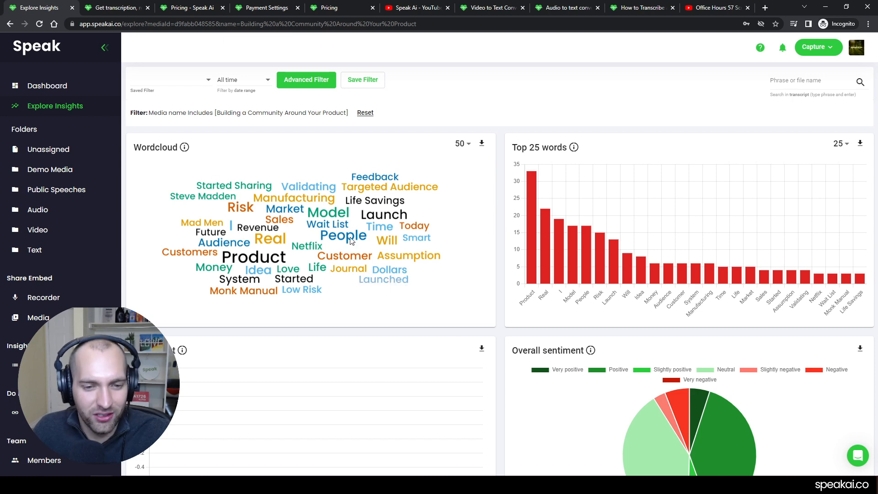
mouse_move(453, 281)
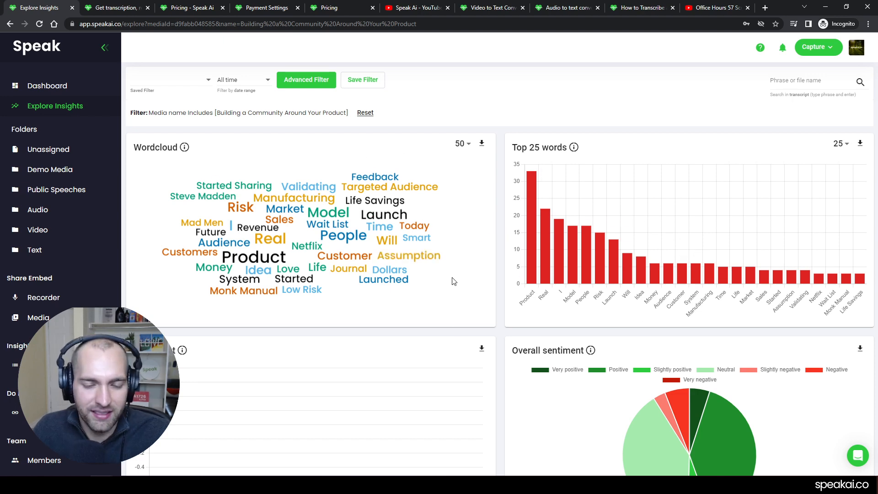
mouse_move(474, 181)
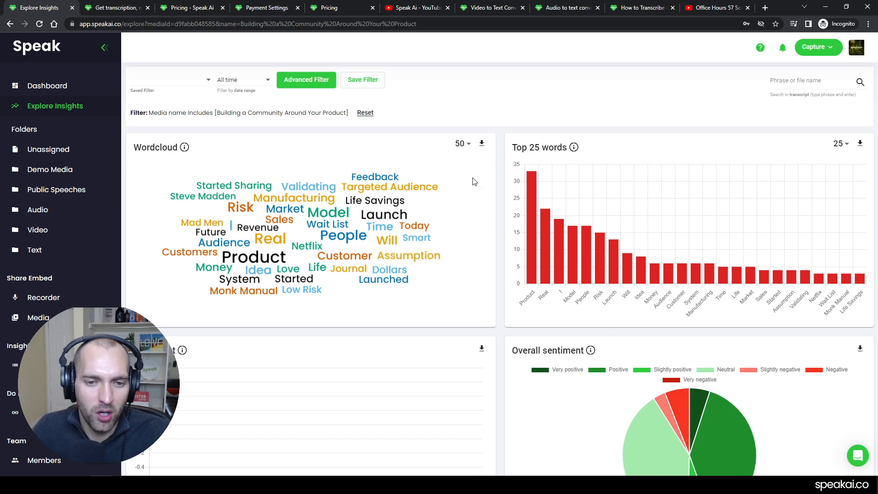
mouse_move(531, 312)
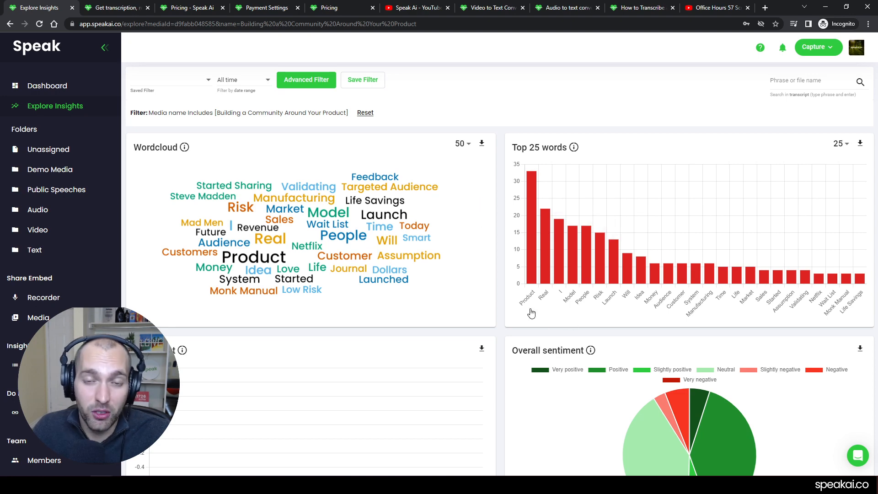
mouse_move(253, 256)
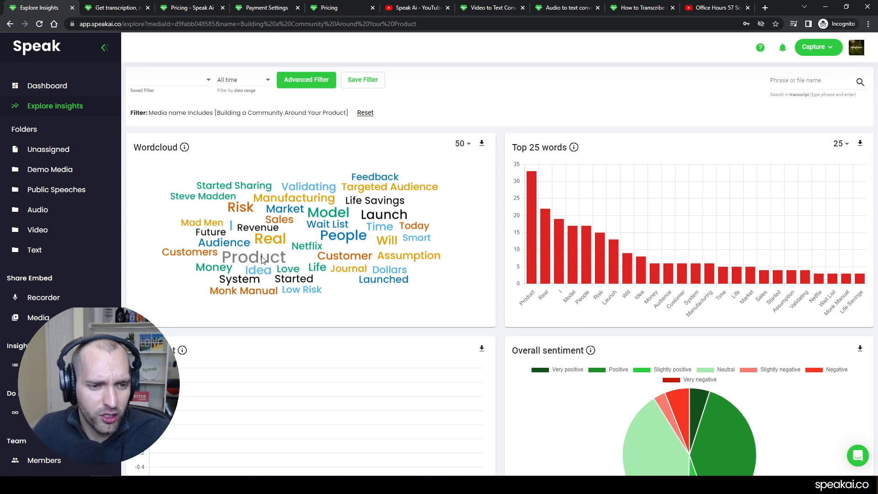
- Show the 17 mentions of 'People' with 50.50% positive sentiment and their timed sentences
left_click(342, 235)
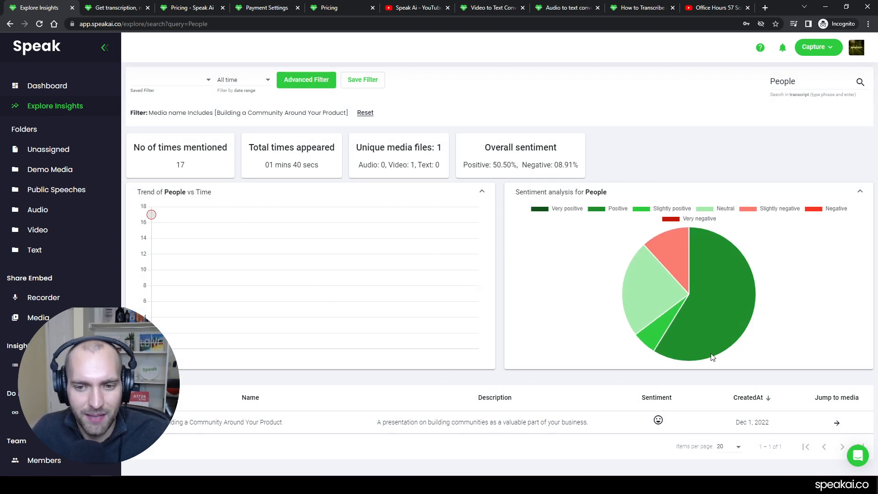
mouse_move(660, 212)
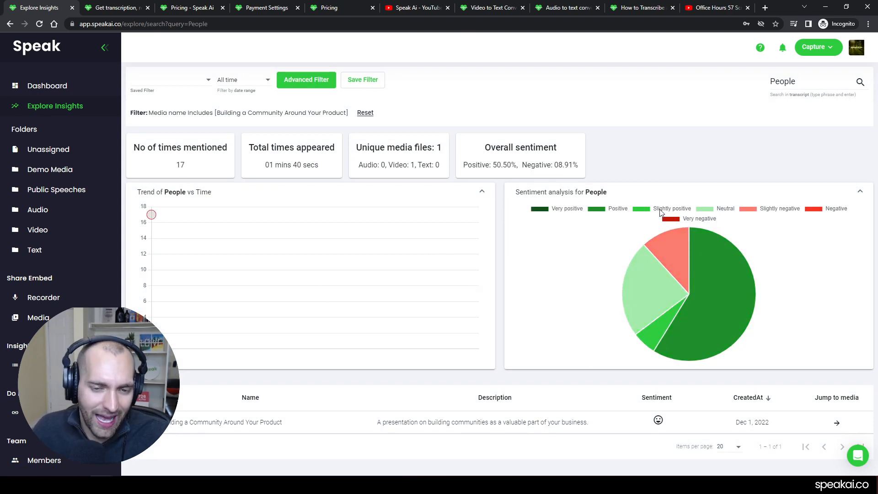
mouse_move(558, 359)
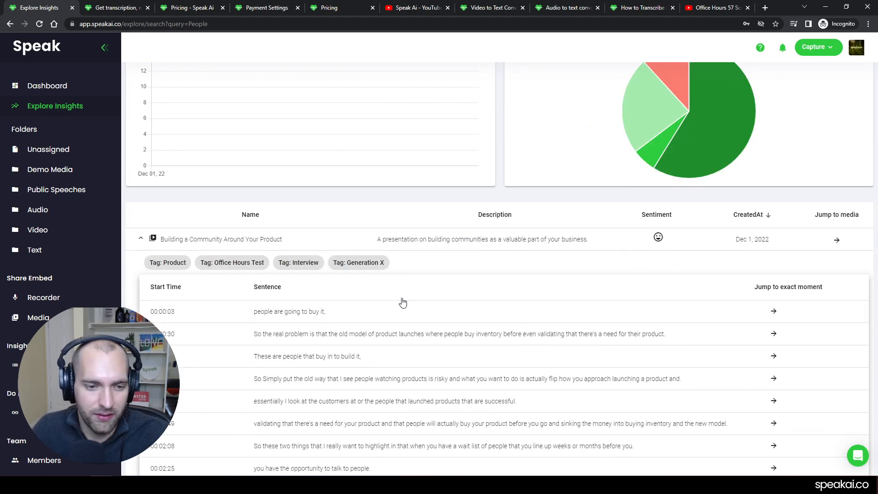
scroll("down", 3)
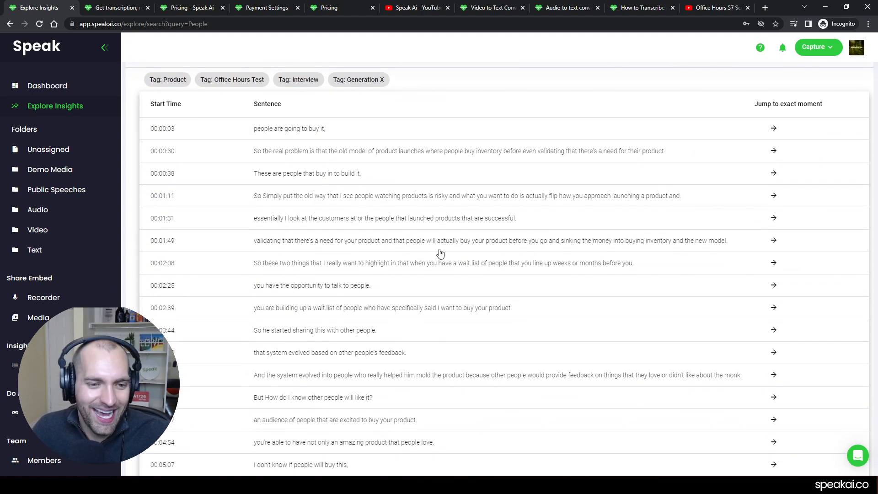
scroll("up", 3)
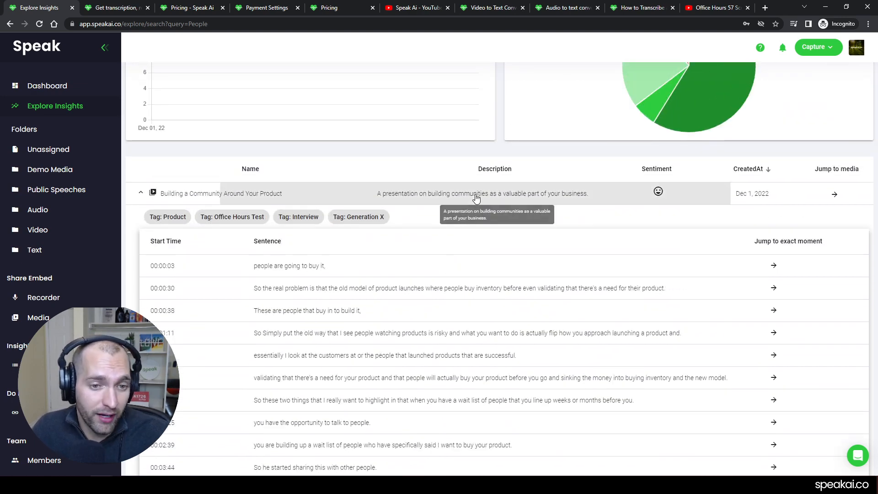
scroll("up", 3)
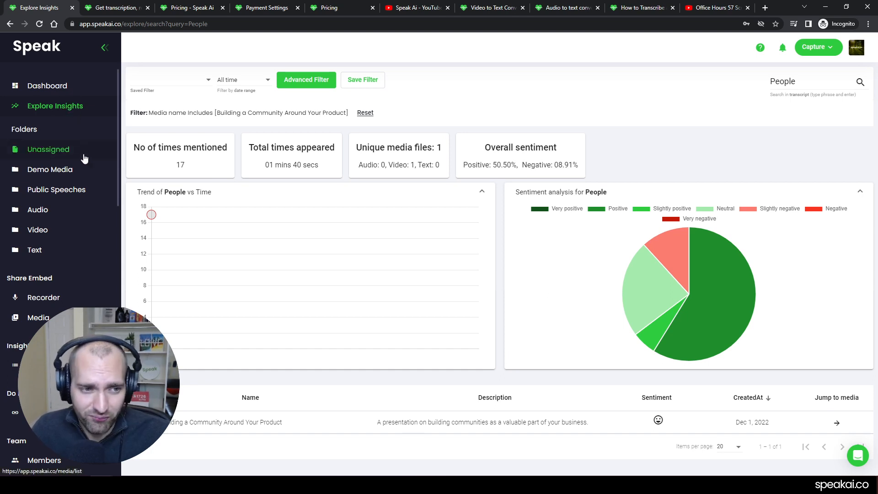
mouse_move(426, 229)
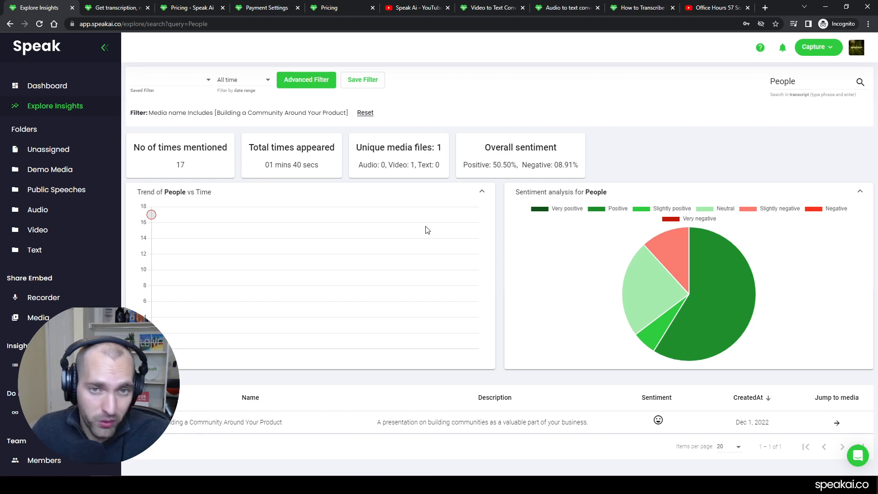
mouse_move(47, 150)
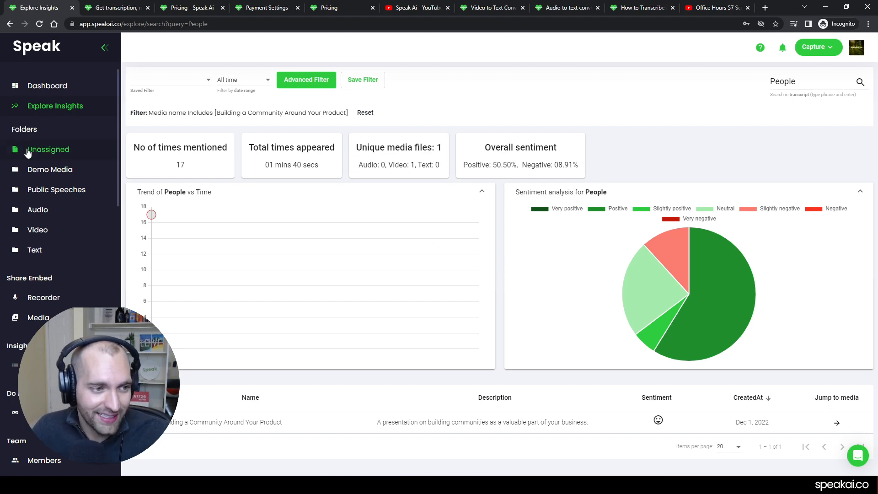
- From Demo Media, check the Office Hours 57 Screen Share Blooper transcript and show its Explore Insights
left_click(49, 169)
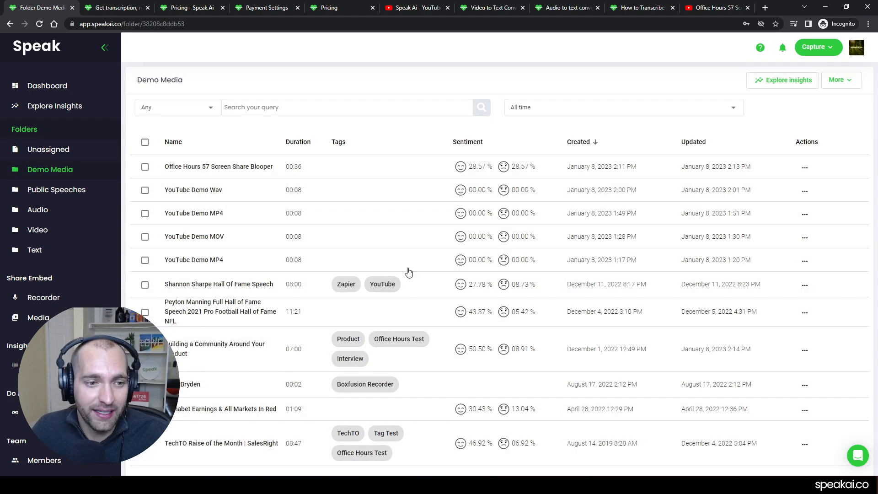
left_click(219, 167)
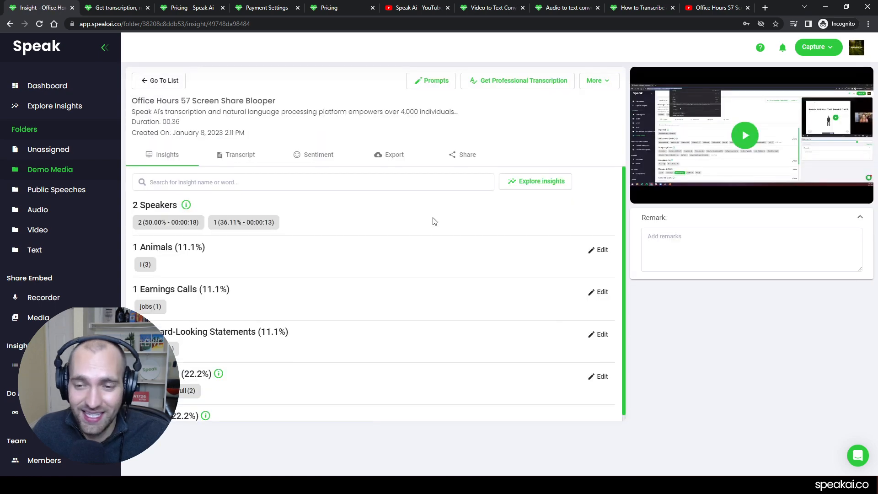
left_click(239, 155)
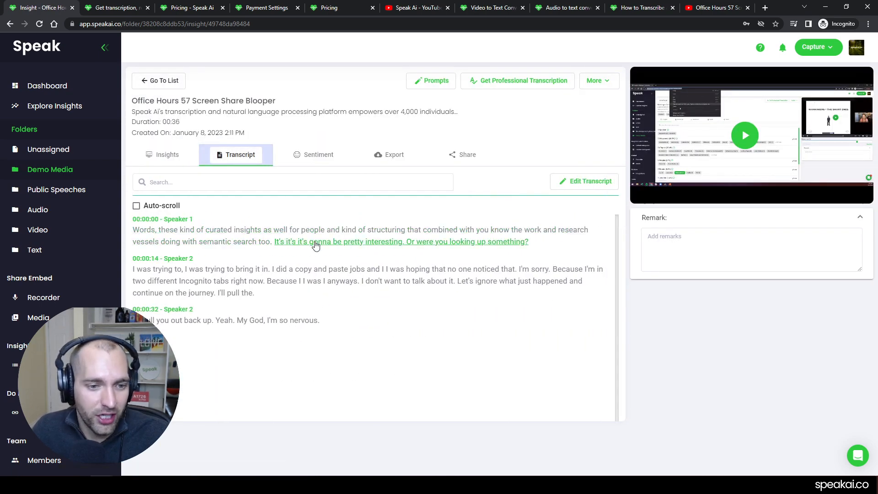
left_click(167, 155)
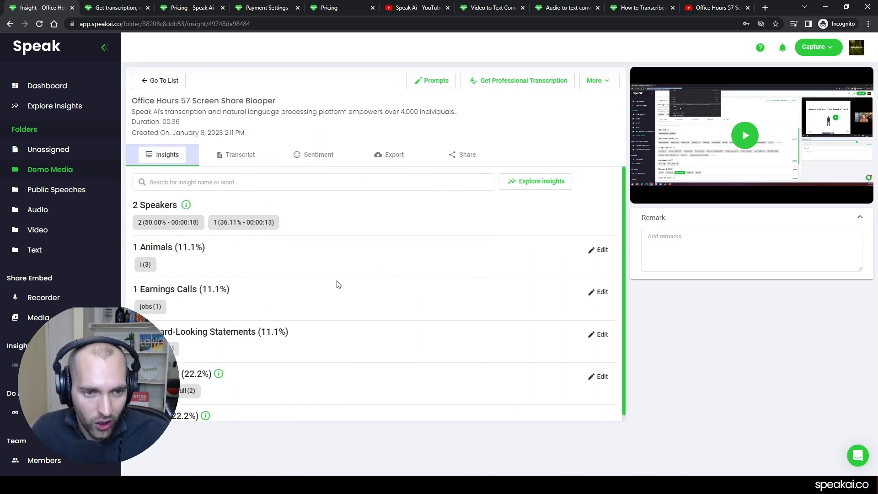
left_click(535, 181)
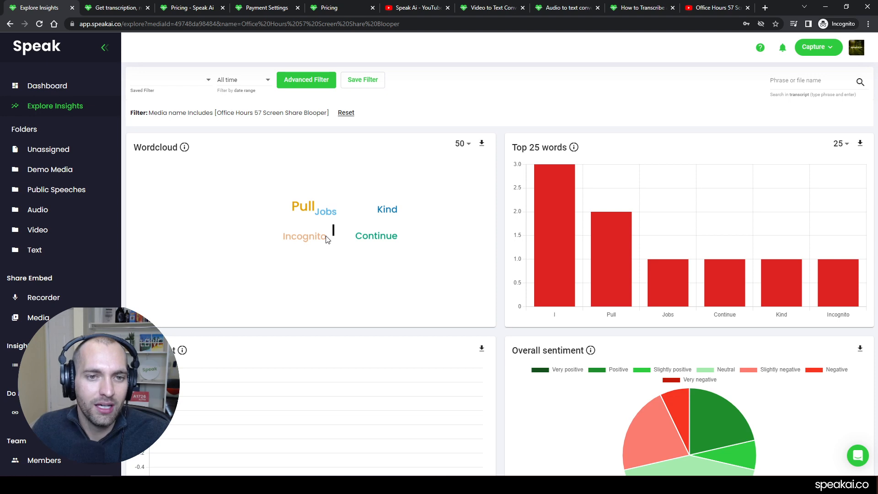
- Show the single neutral mention of 'Incognito' and the sentence containing it
left_click(304, 236)
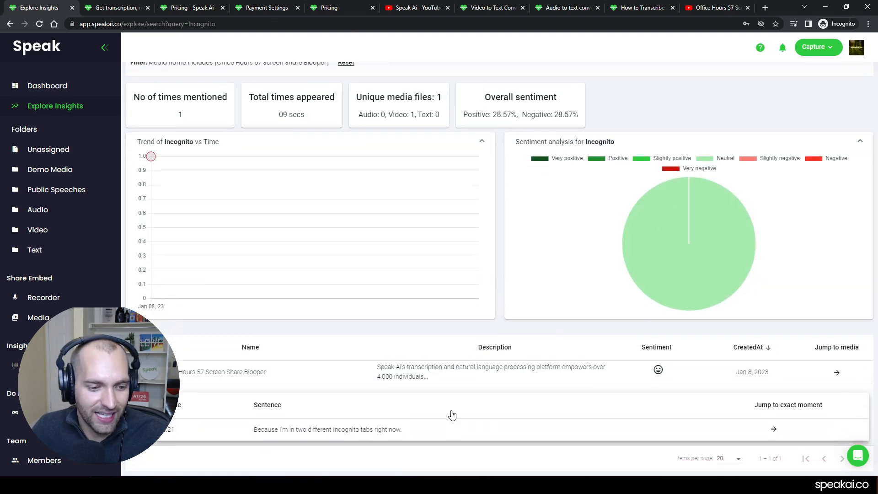
mouse_move(604, 337)
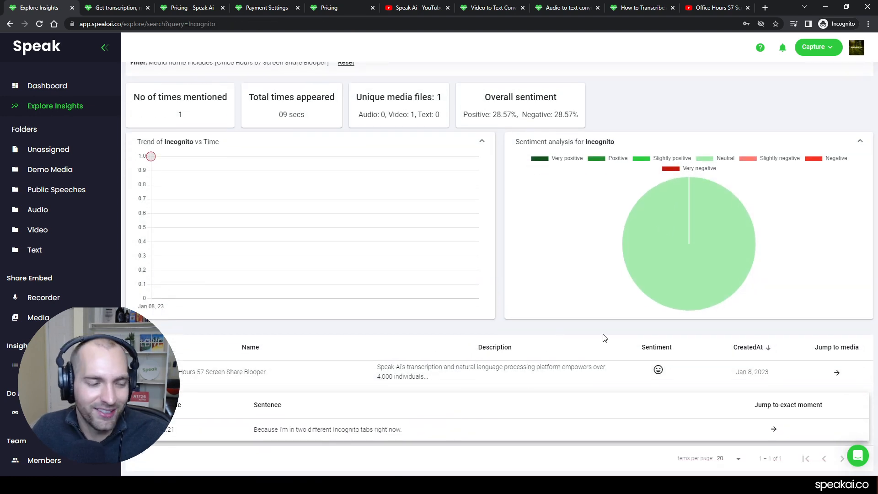
scroll("up", 3)
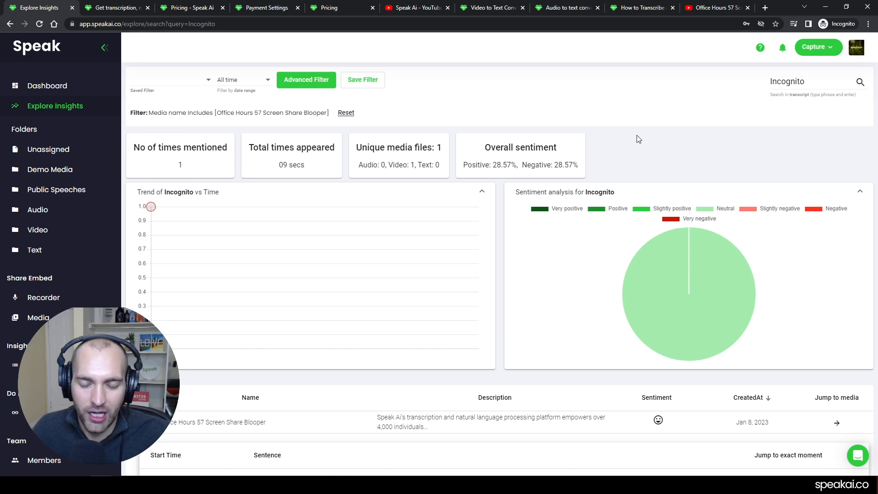